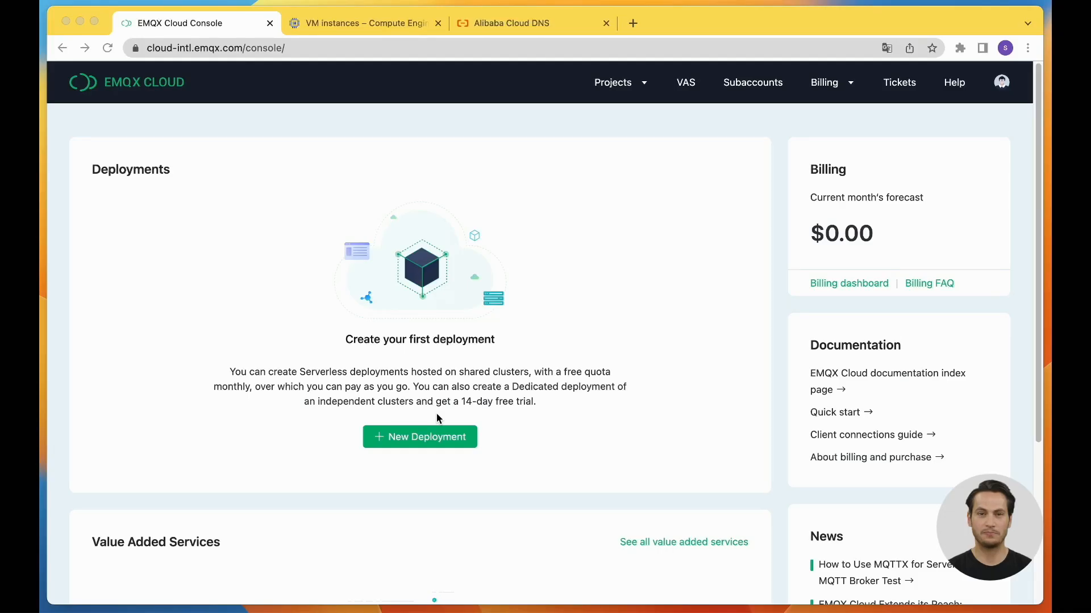
{"action": "mouse_move", "coordinate": [434, 470]}
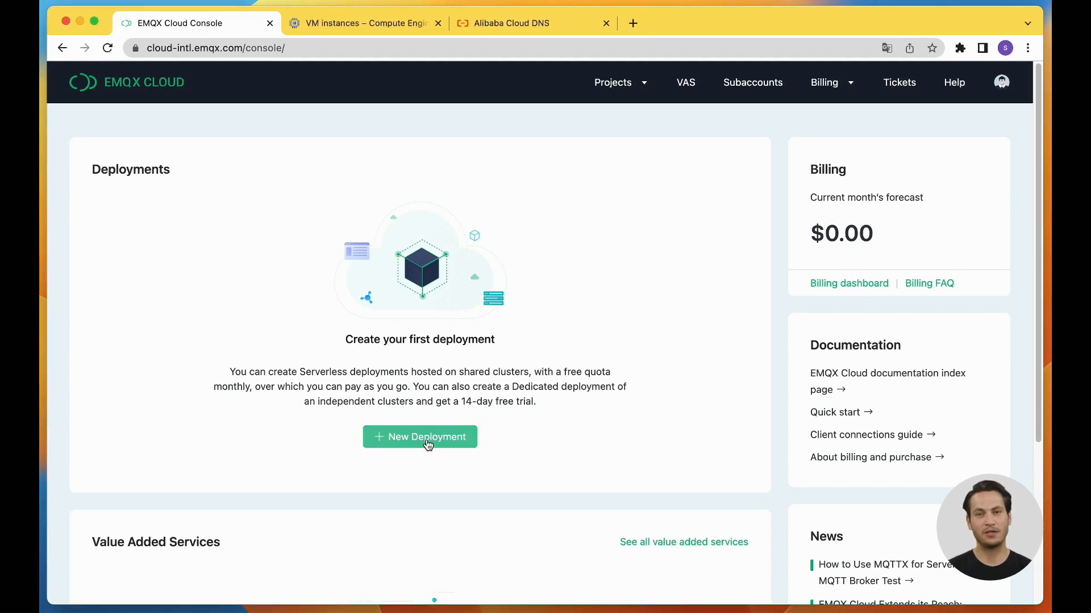
Start a new deployment and choose the BYOC plan with Deploy Now.
{"action": "left_click", "coordinate": [419, 437]}
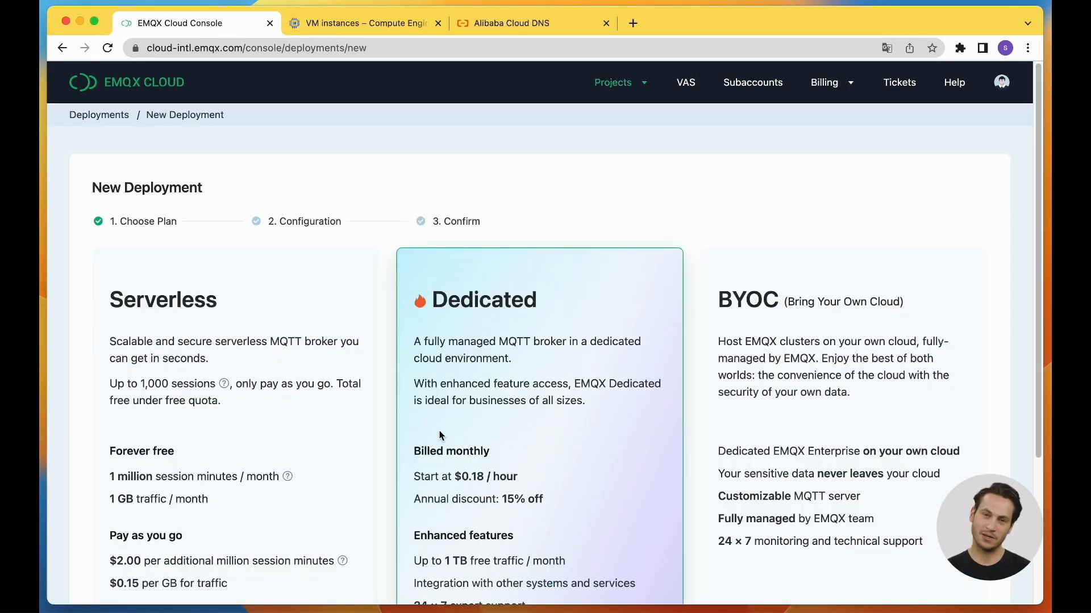
{"action": "scroll", "scroll_direction": "down", "scroll_amount": 3}
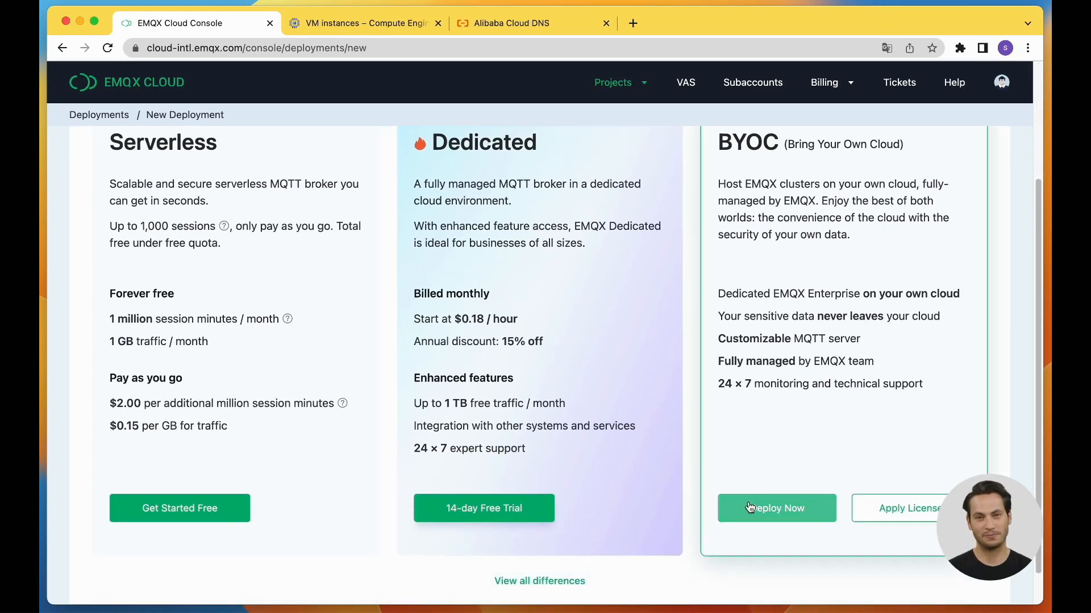
{"action": "left_click", "coordinate": [776, 508]}
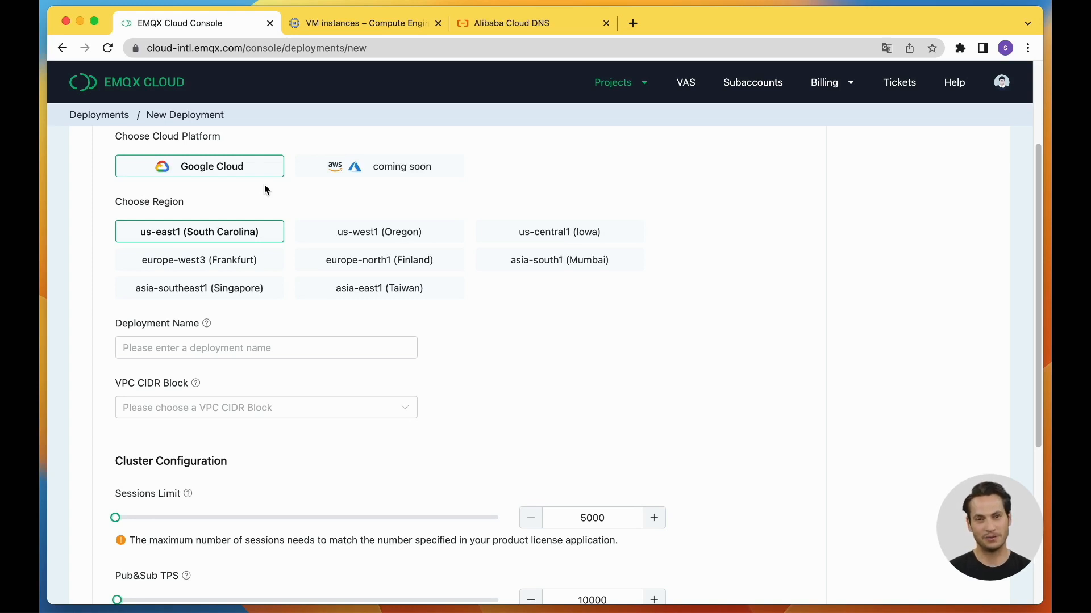
{"action": "mouse_move", "coordinate": [258, 172]}
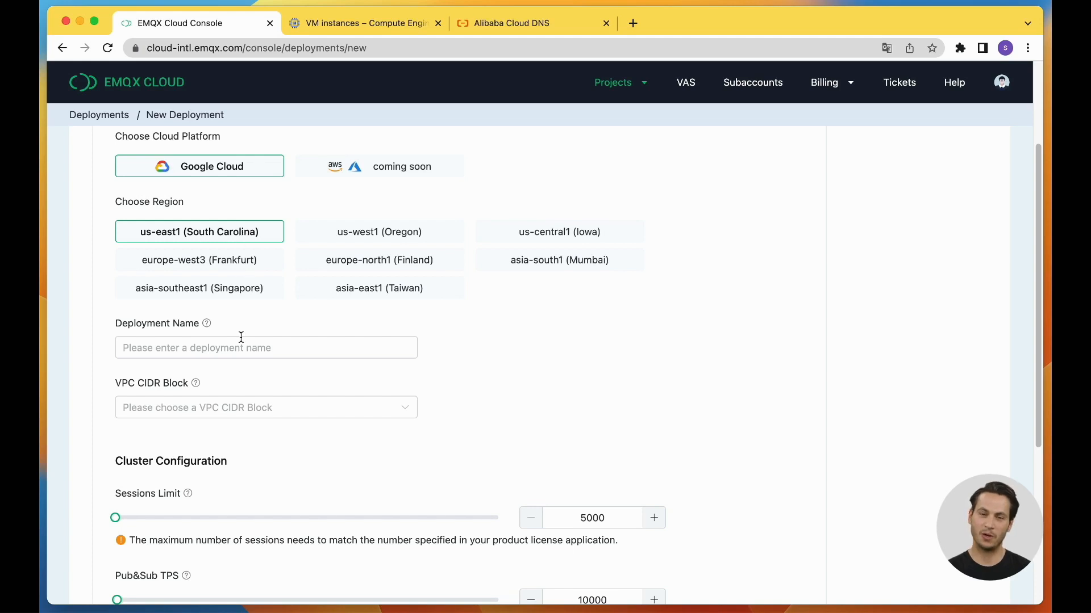
Name the deployment byoc-demo, select VPC CIDR 10.65.3.0/24, and continue to advanced settings.
{"action": "left_click", "coordinate": [265, 348]}
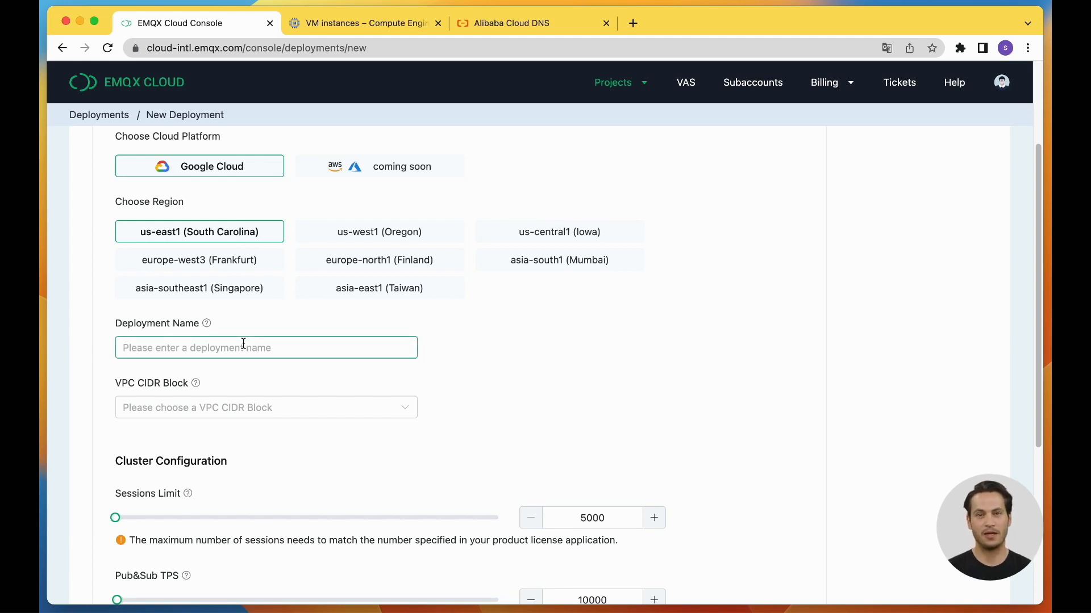
{"action": "type", "text": "byoc0"}
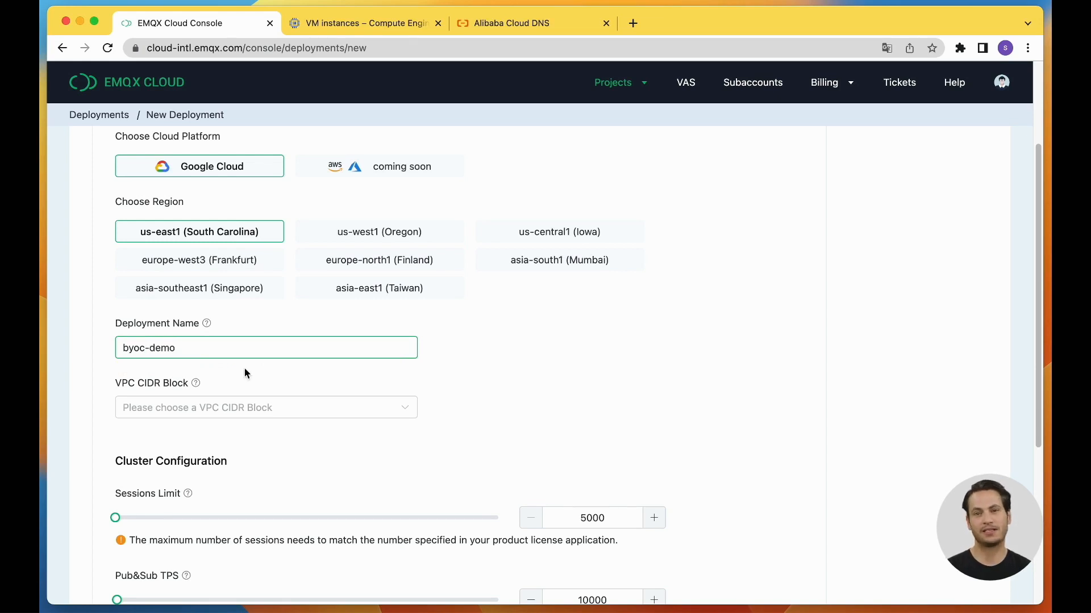
{"action": "left_click", "coordinate": [265, 408]}
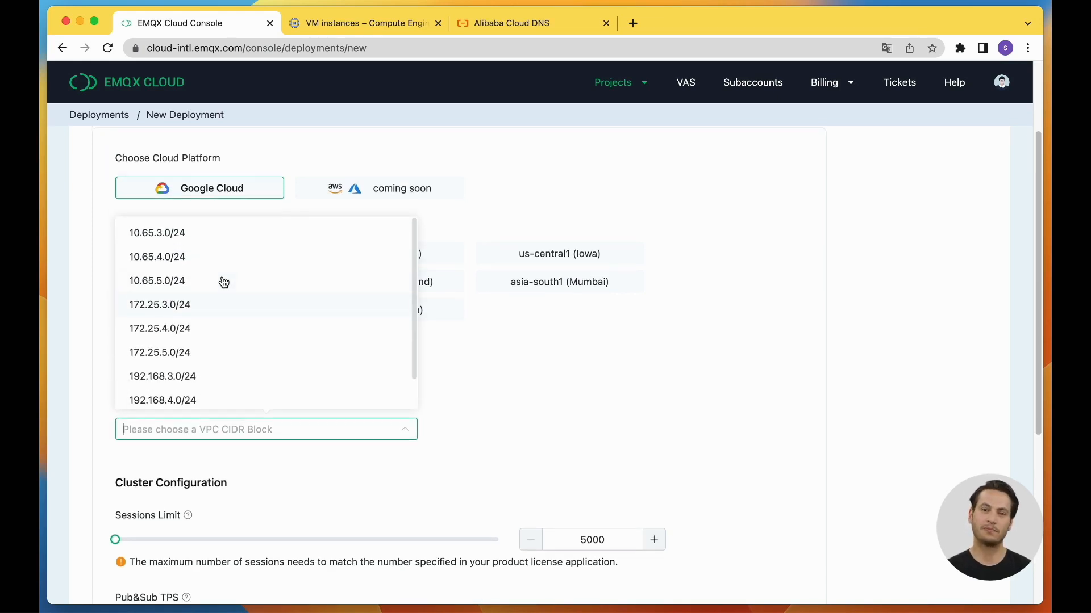
{"action": "left_click", "coordinate": [157, 233]}
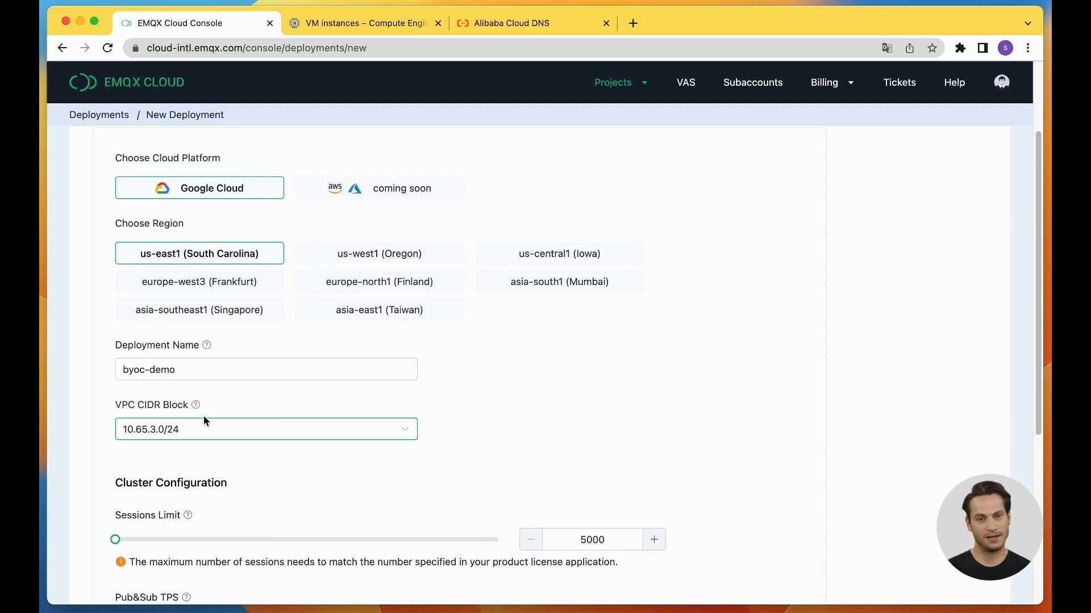
{"action": "scroll", "scroll_direction": "down", "scroll_amount": 3}
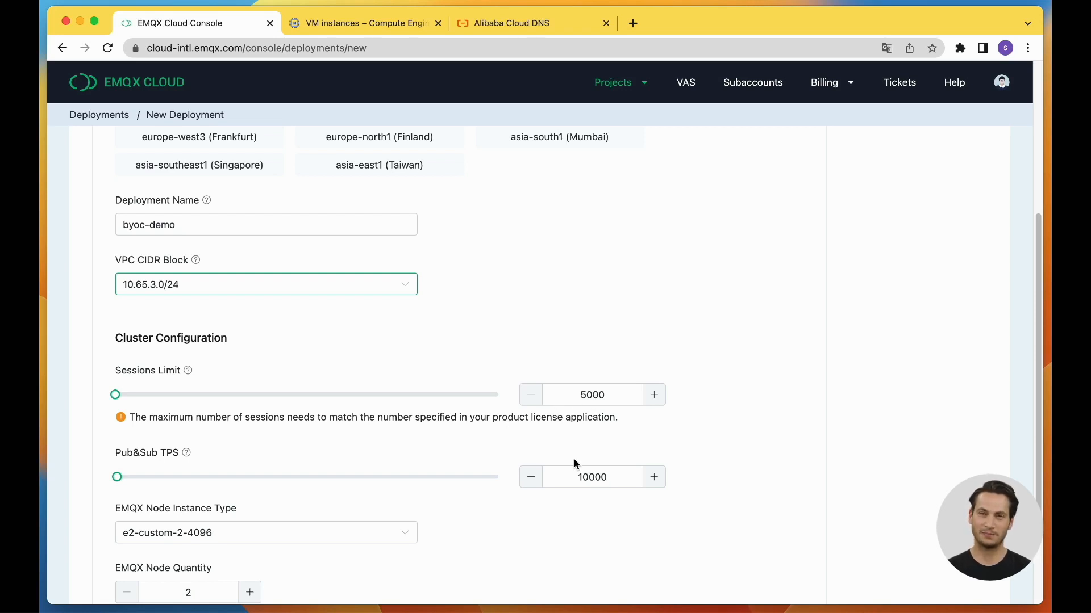
{"action": "scroll", "scroll_direction": "down", "scroll_amount": 3}
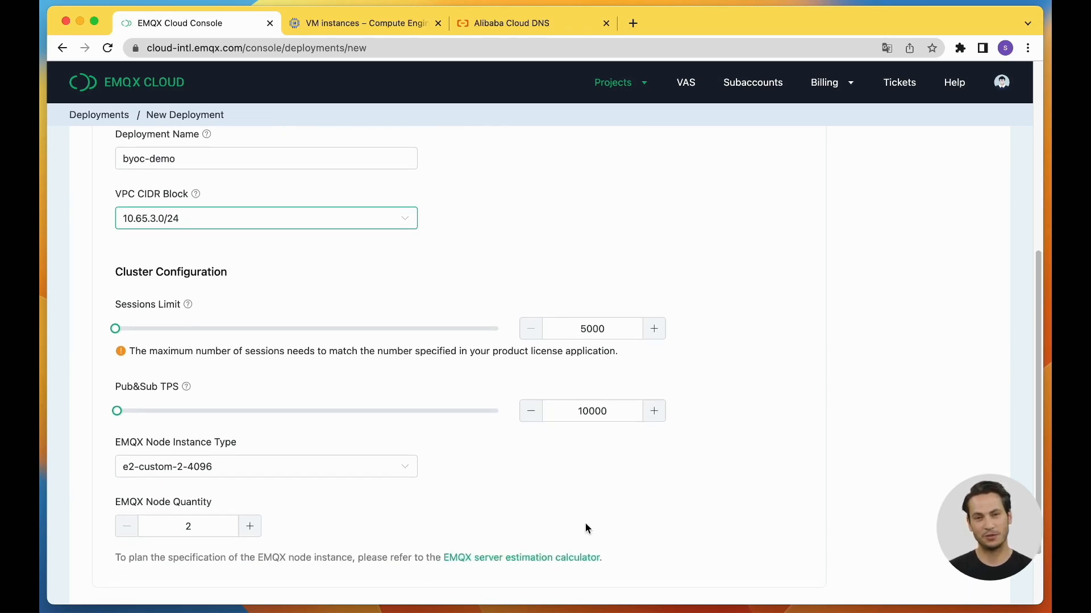
{"action": "scroll", "scroll_direction": "down", "scroll_amount": 3}
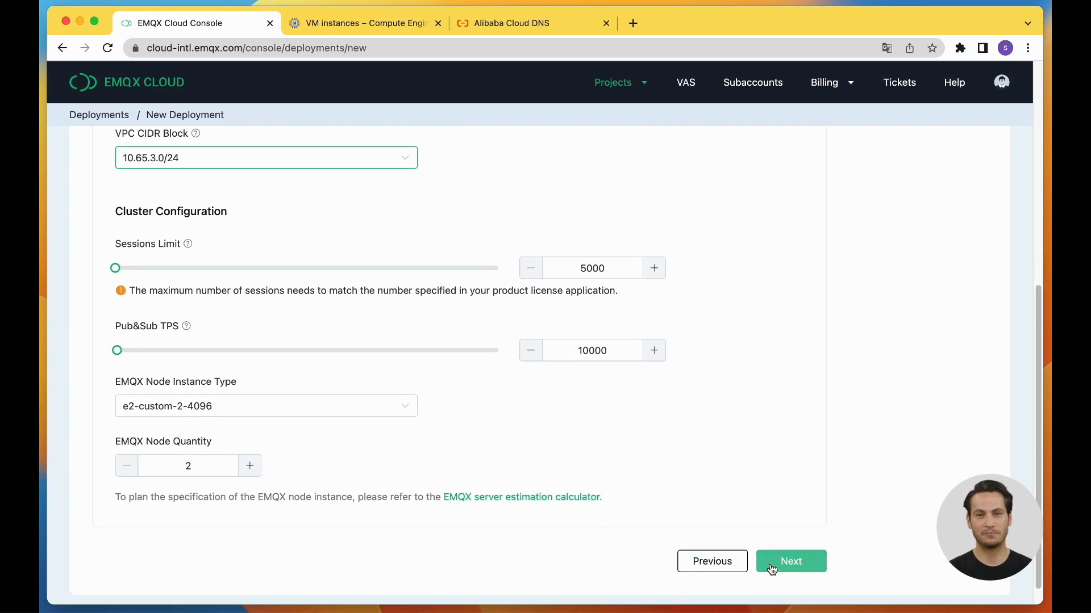
{"action": "left_click", "coordinate": [790, 562]}
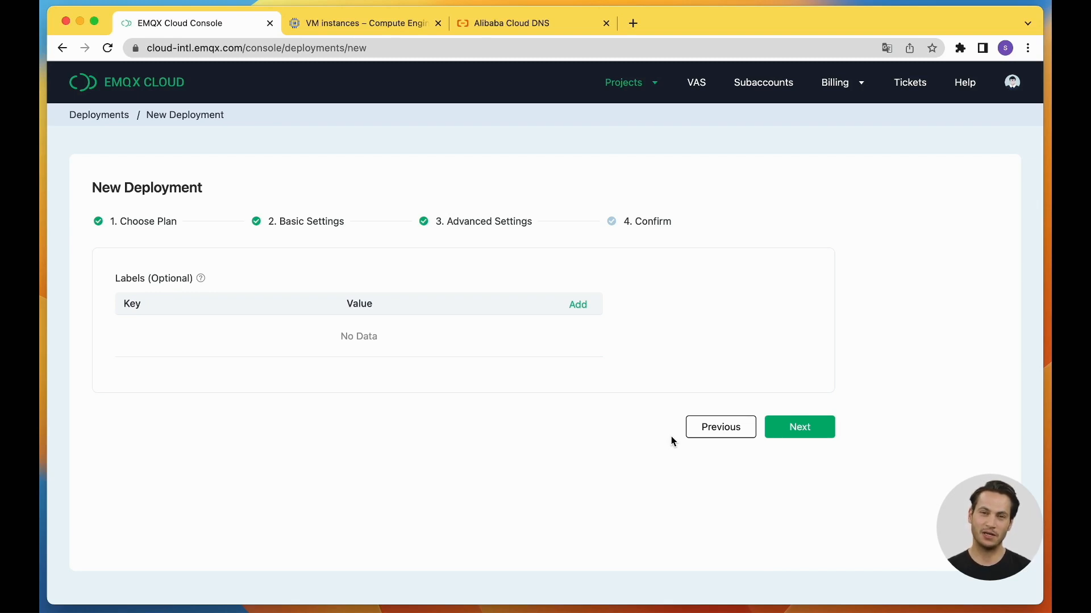
Add labels owner=demo and cost-center=product, then continue to the Confirm summary.
{"action": "left_click", "coordinate": [577, 304]}
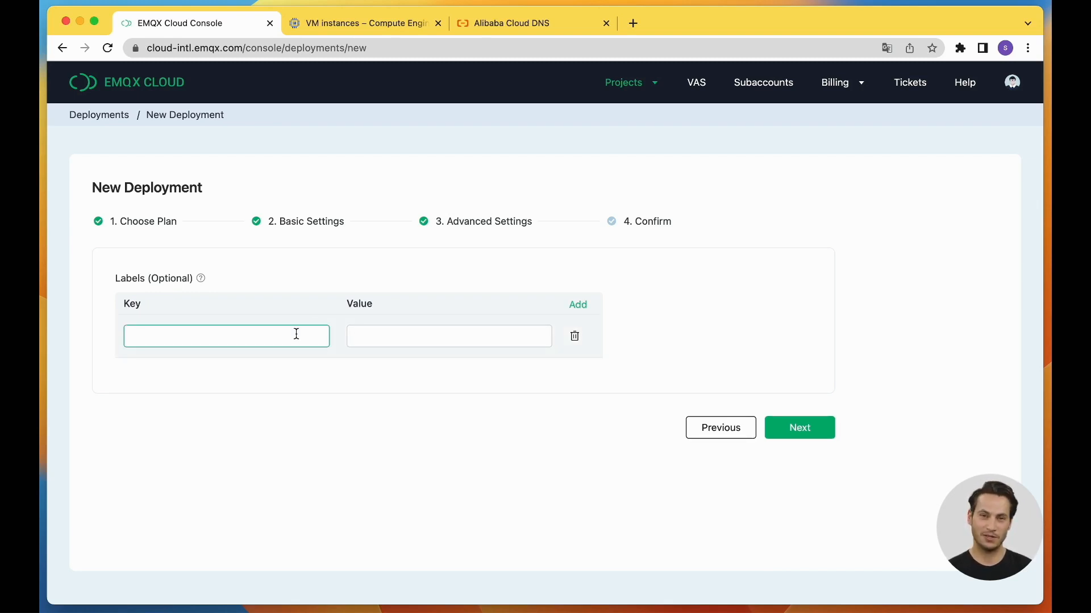
{"action": "type", "text": "owner"}
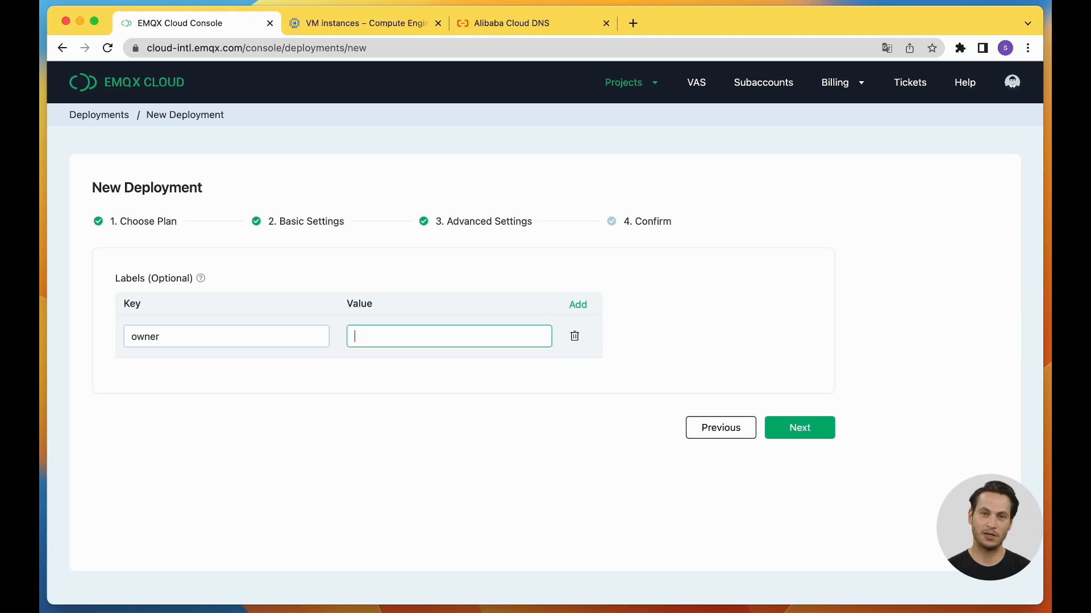
{"action": "type", "text": "demo"}
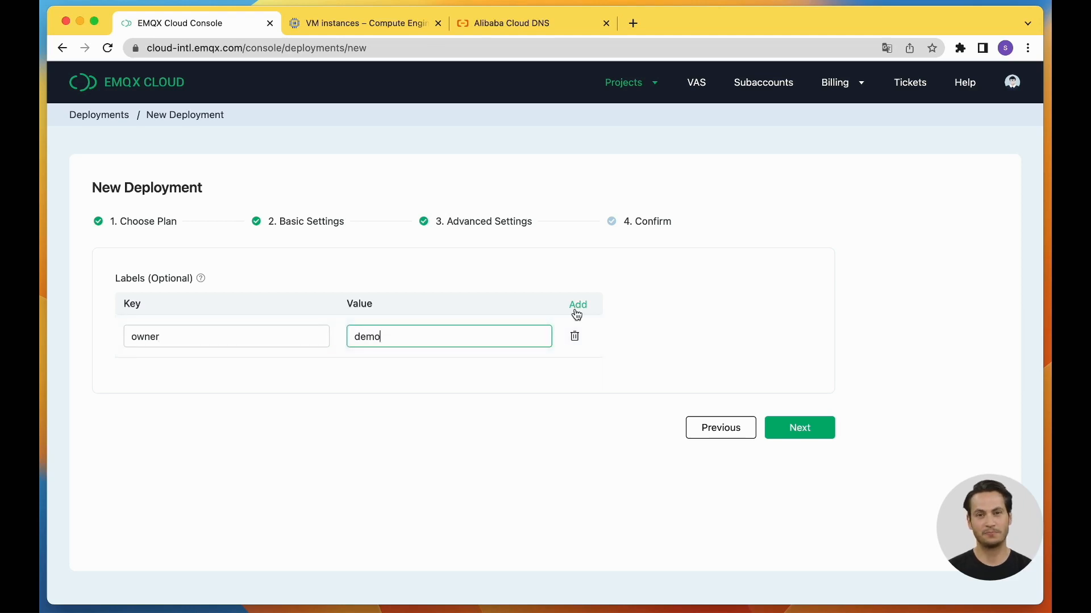
{"action": "left_click", "coordinate": [578, 304]}
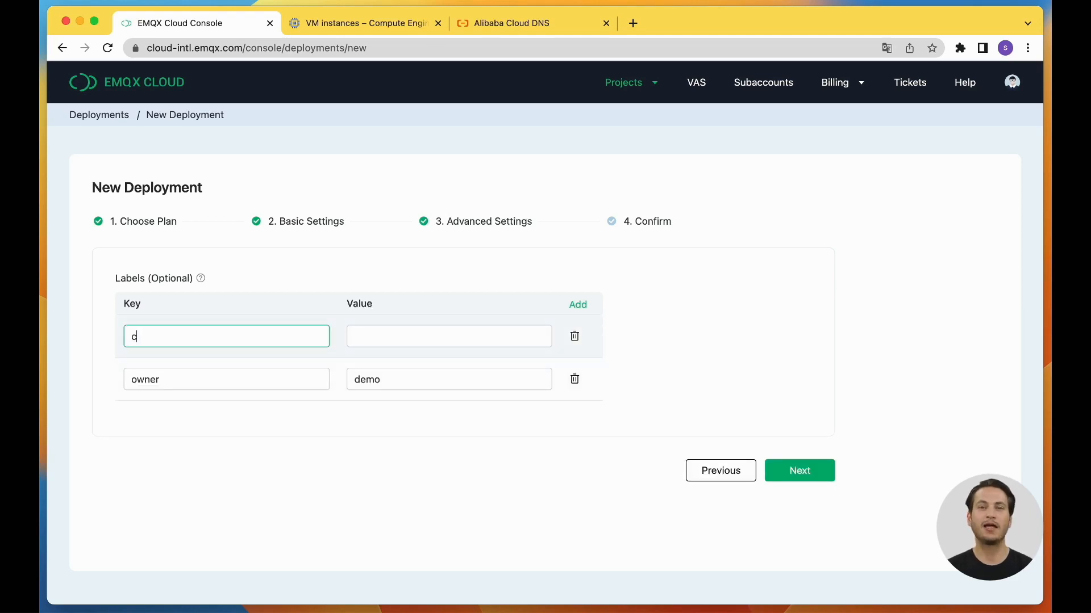
{"action": "type", "text": "product"}
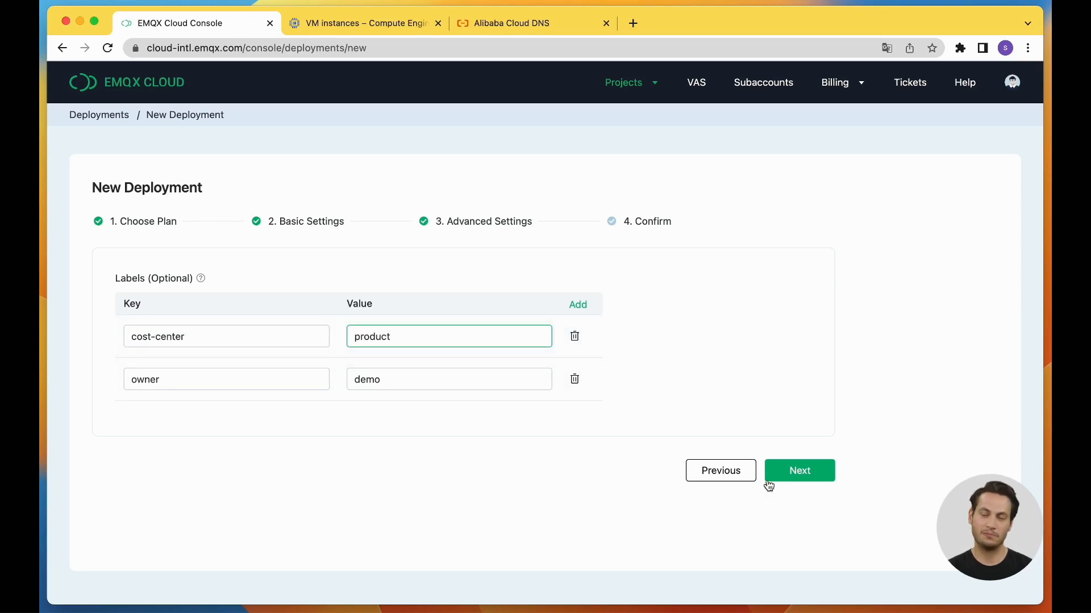
{"action": "left_click", "coordinate": [798, 470]}
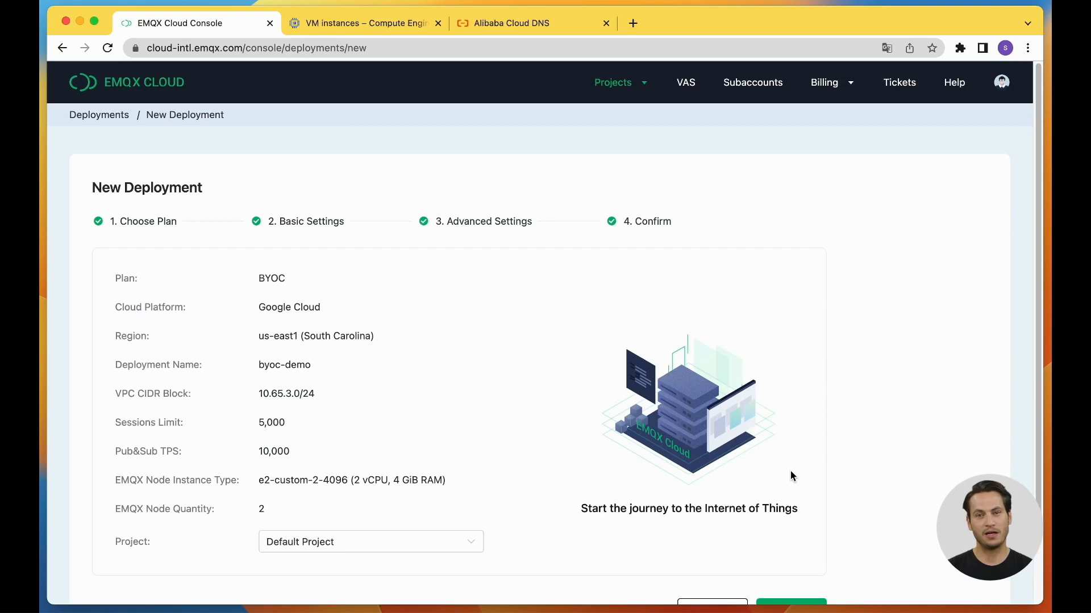
Submit the byoc-demo deployment from the Confirm step to open the Deployment Guide.
{"action": "scroll", "scroll_direction": "down", "scroll_amount": 3}
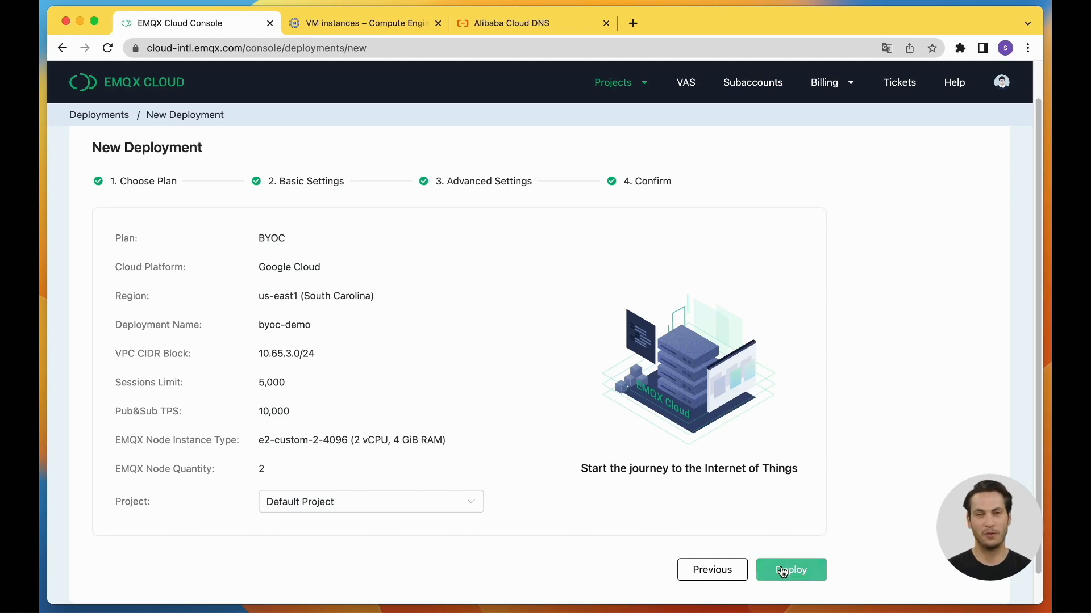
{"action": "left_click", "coordinate": [790, 570]}
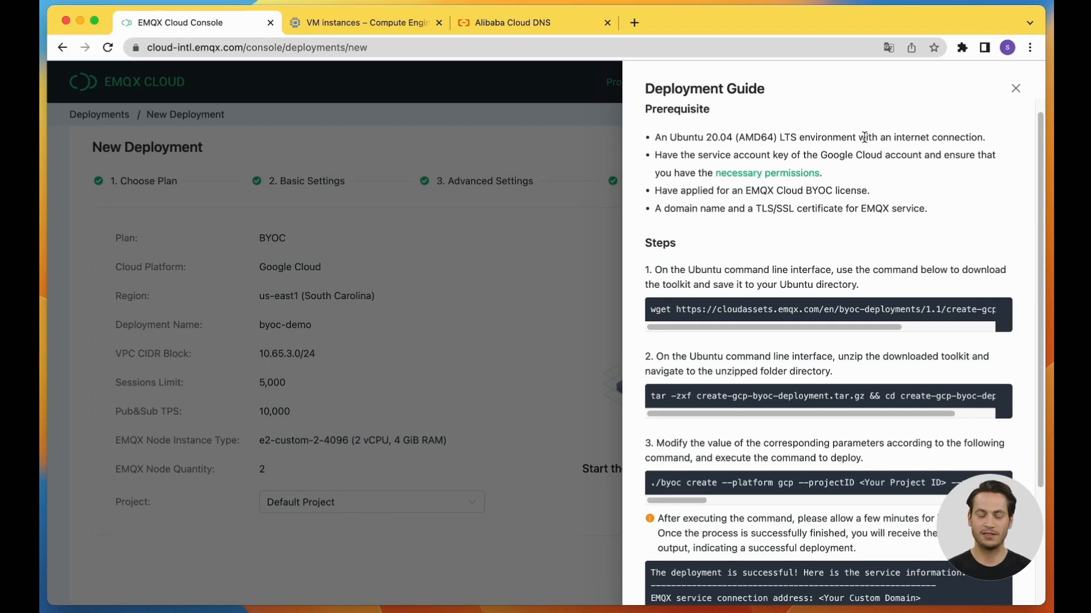
{"action": "mouse_move", "coordinate": [907, 130]}
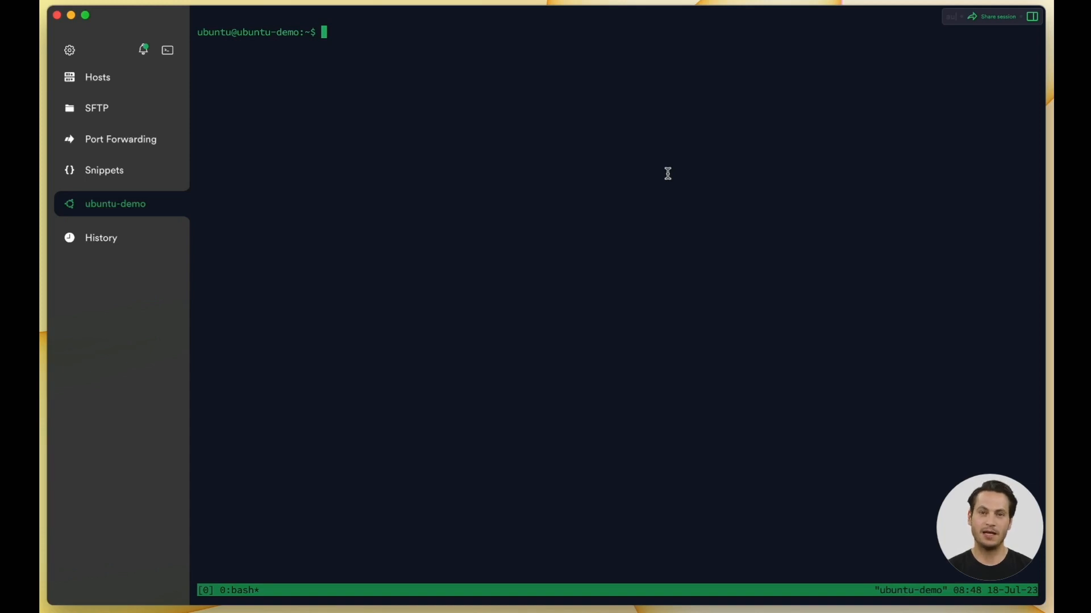
Unpack create-gcp-byoc-deployment.tar.gz, enter its folder, and copy the guide's byoc create command.
{"action": "type", "text": "ls -al"}
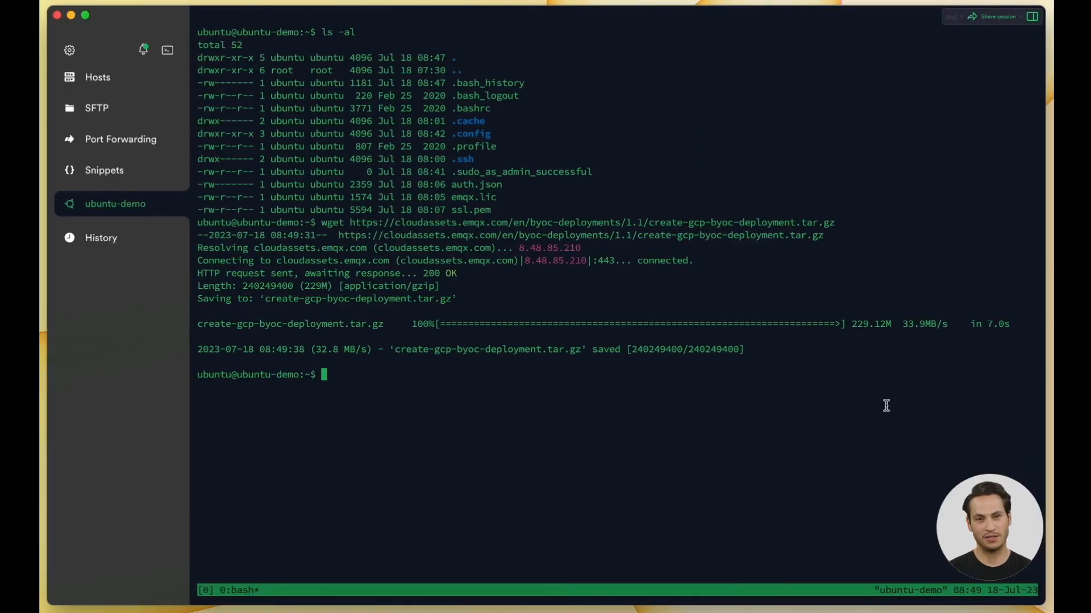
{"action": "type", "text": "tar -zxf create-gcp-byoc-deployment.tar.gz && cd create-gcp-byoc-deployment"}
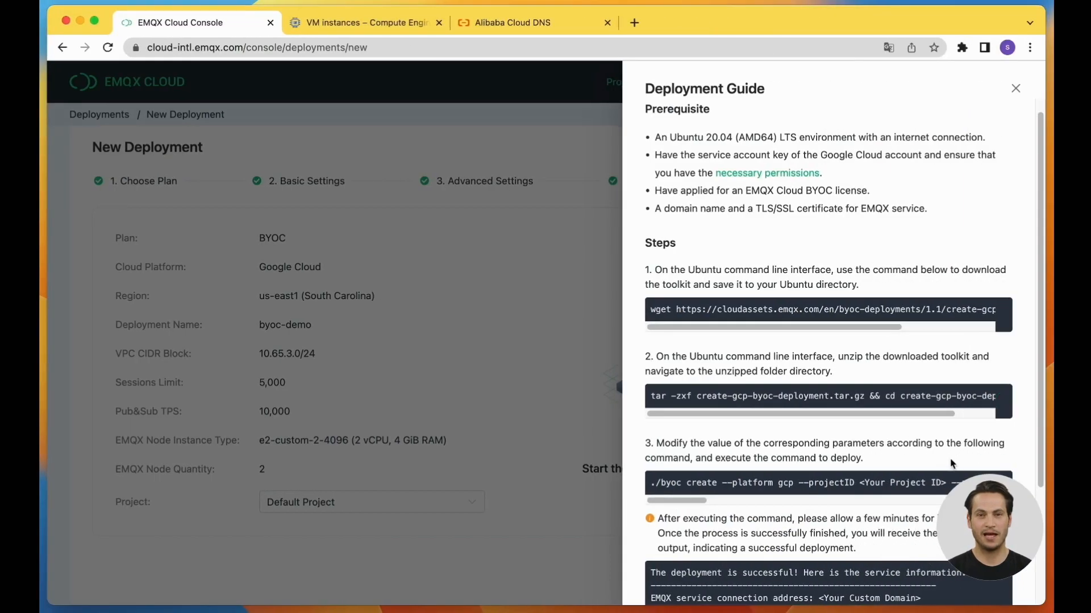
{"action": "left_click", "coordinate": [991, 483]}
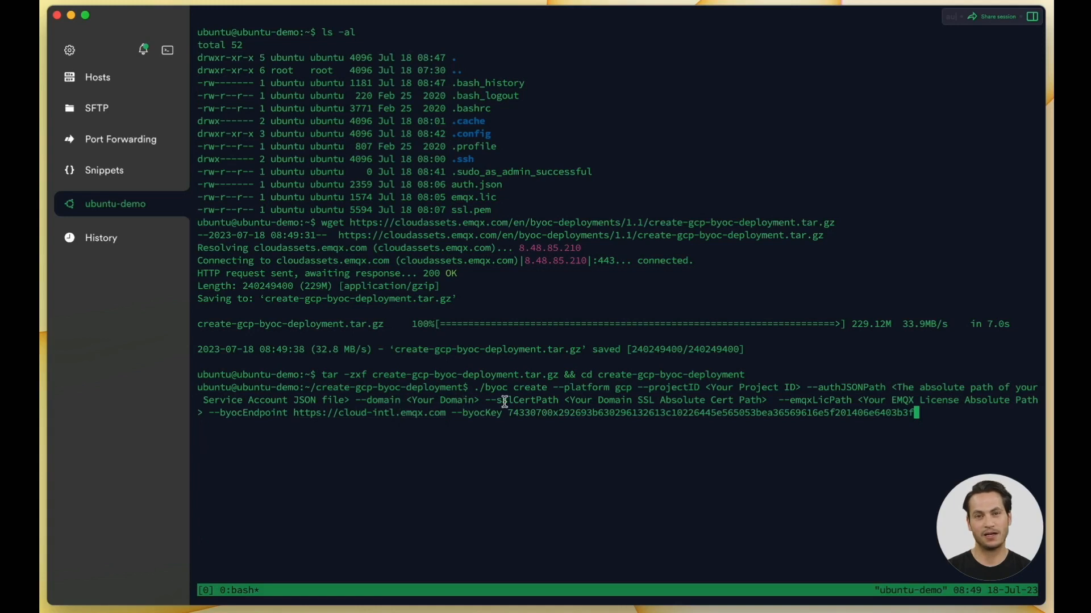
{"action": "mouse_move", "coordinate": [892, 406]}
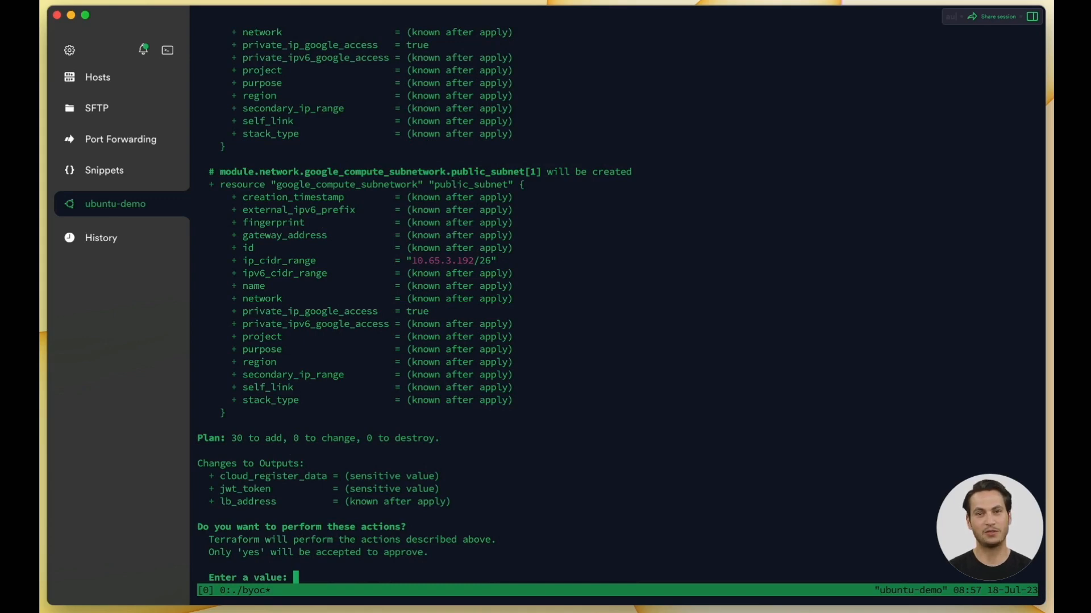
Approve the Terraform plan with yes and copy the reported load balancer IP.
{"action": "type", "text": "yes"}
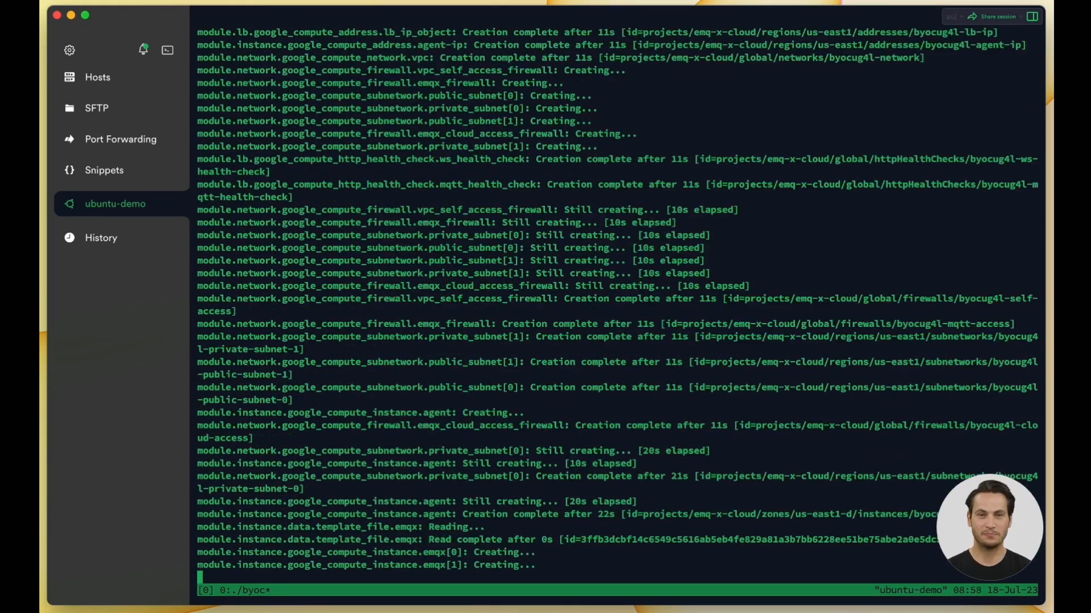
{"action": "scroll", "scroll_direction": "down", "scroll_amount": 3}
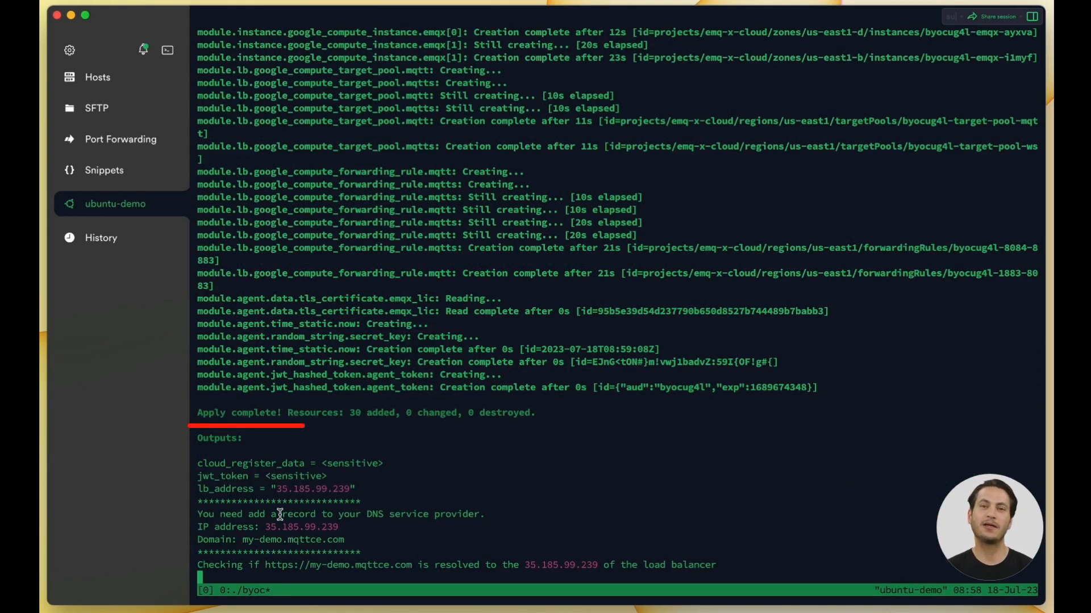
{"action": "double_click", "coordinate": [299, 527]}
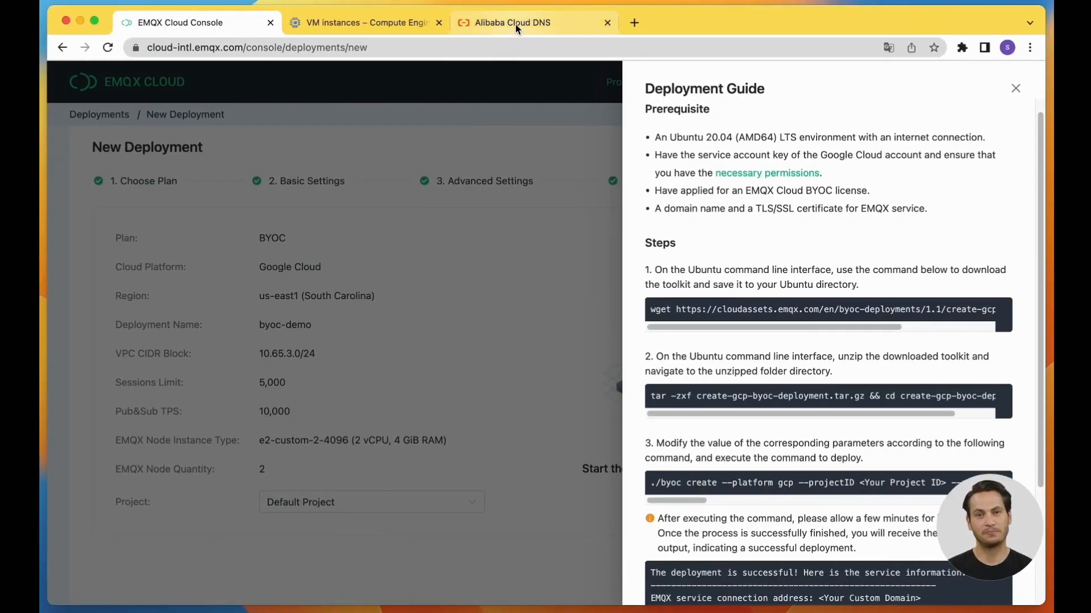
Add A record my-demo to 35.185.99.239, outside mainland China, with 1-minute TTL.
{"action": "left_click", "coordinate": [516, 22]}
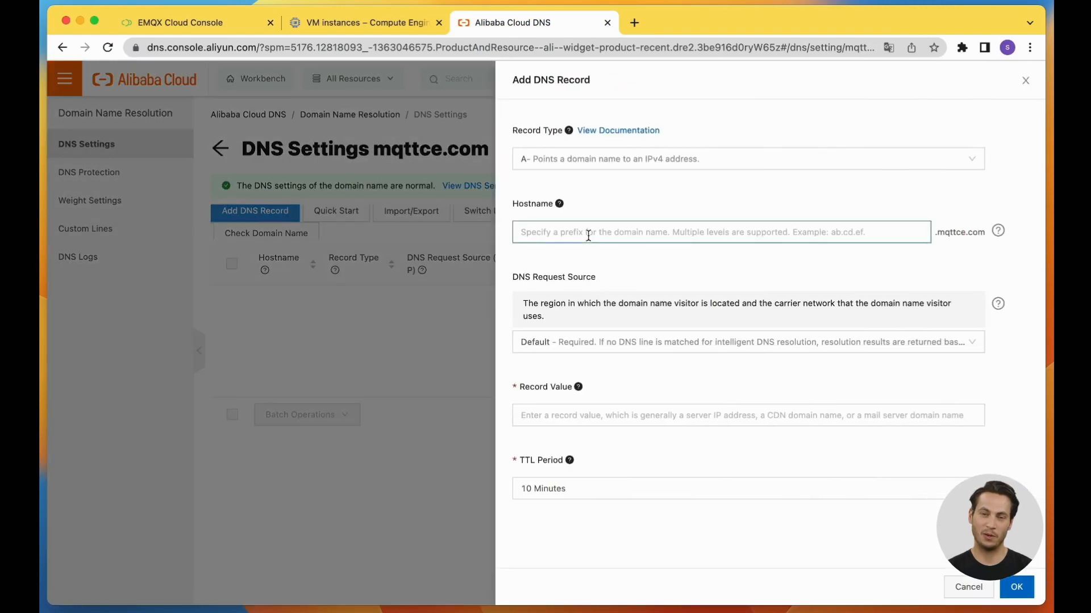
{"action": "type", "text": "my-dem"}
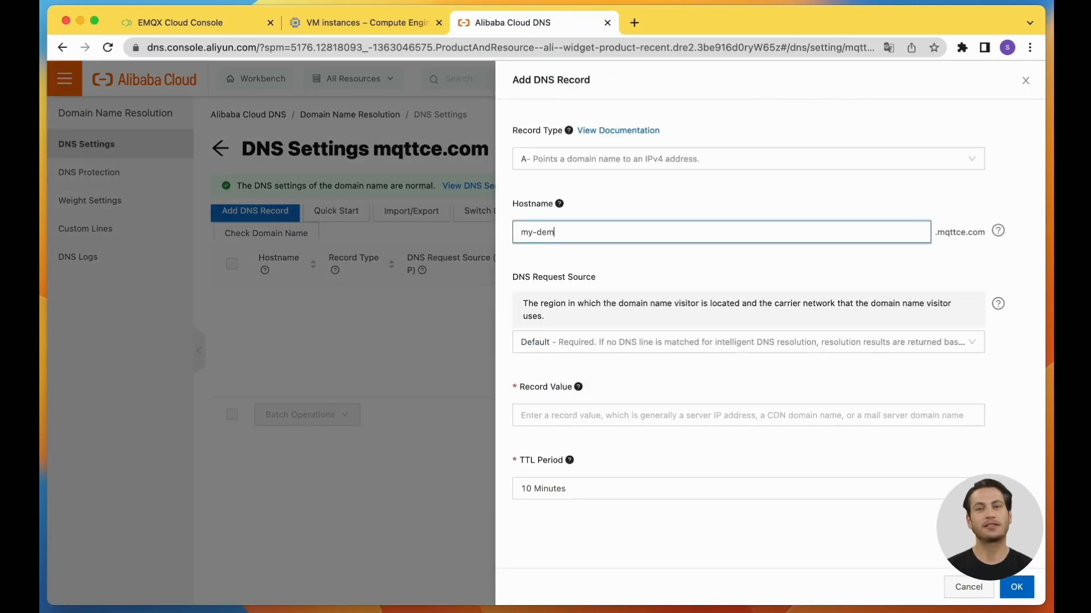
{"action": "left_click", "coordinate": [748, 342]}
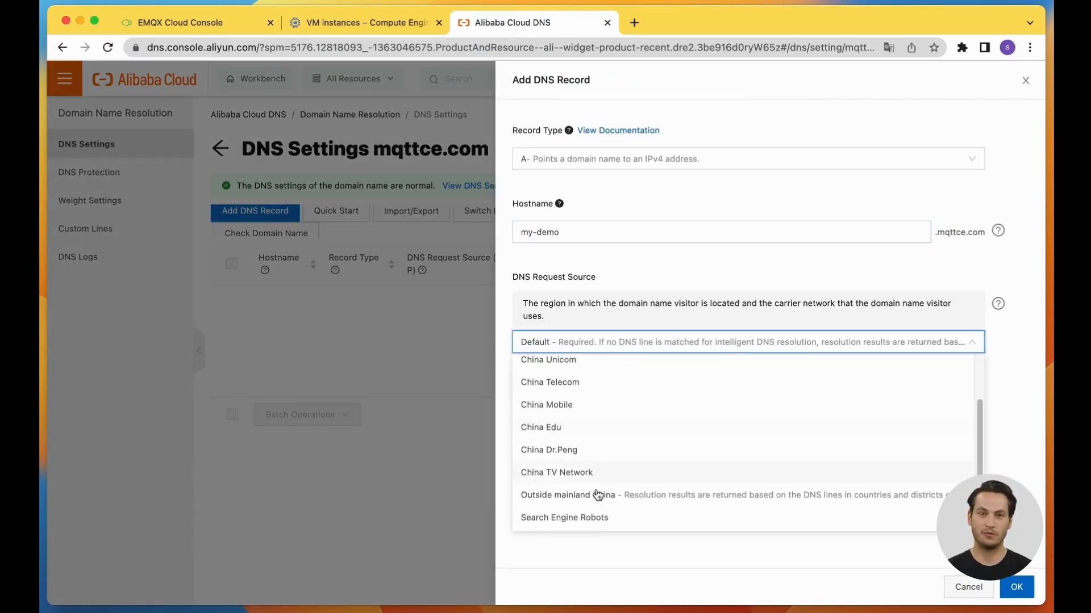
{"action": "left_click", "coordinate": [567, 495]}
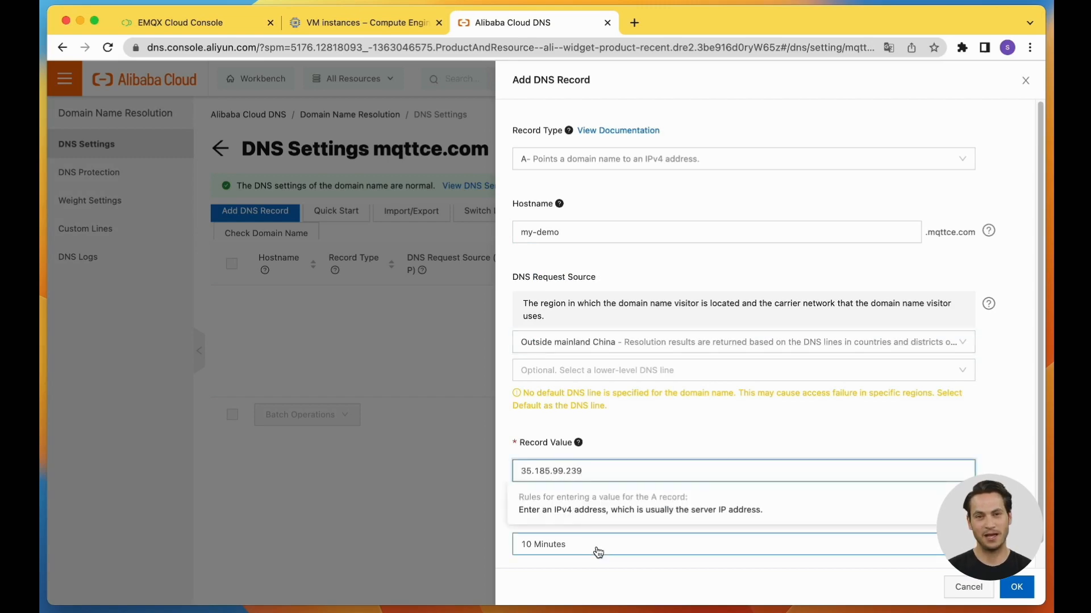
{"action": "left_click", "coordinate": [598, 544]}
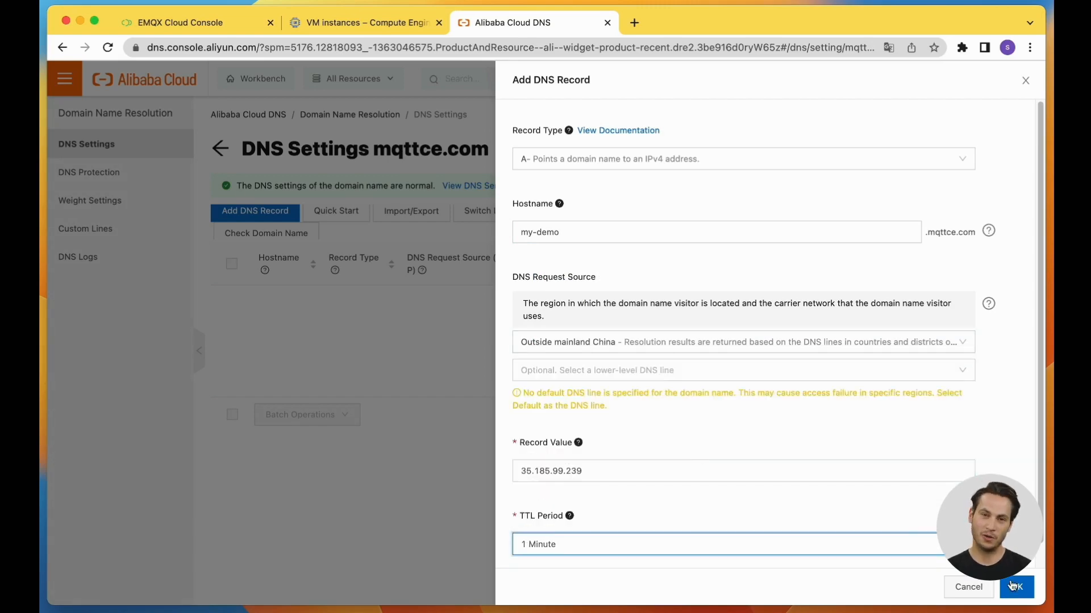
{"action": "left_click", "coordinate": [1015, 587]}
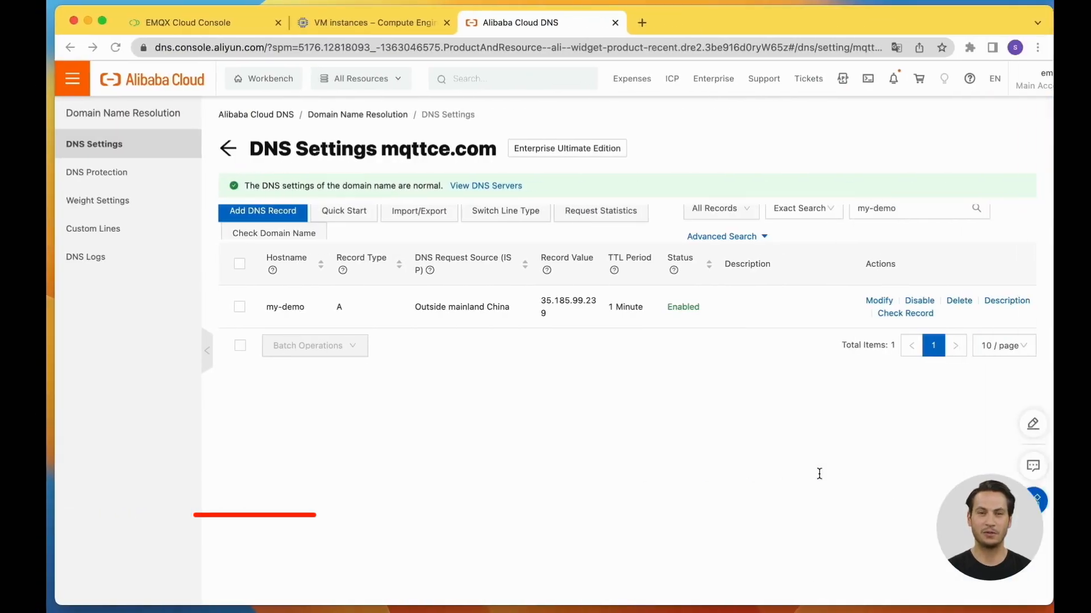
Refresh the Google Cloud VM list until the byocug4l agent and EMQX nodes appear running.
{"action": "left_click", "coordinate": [369, 22]}
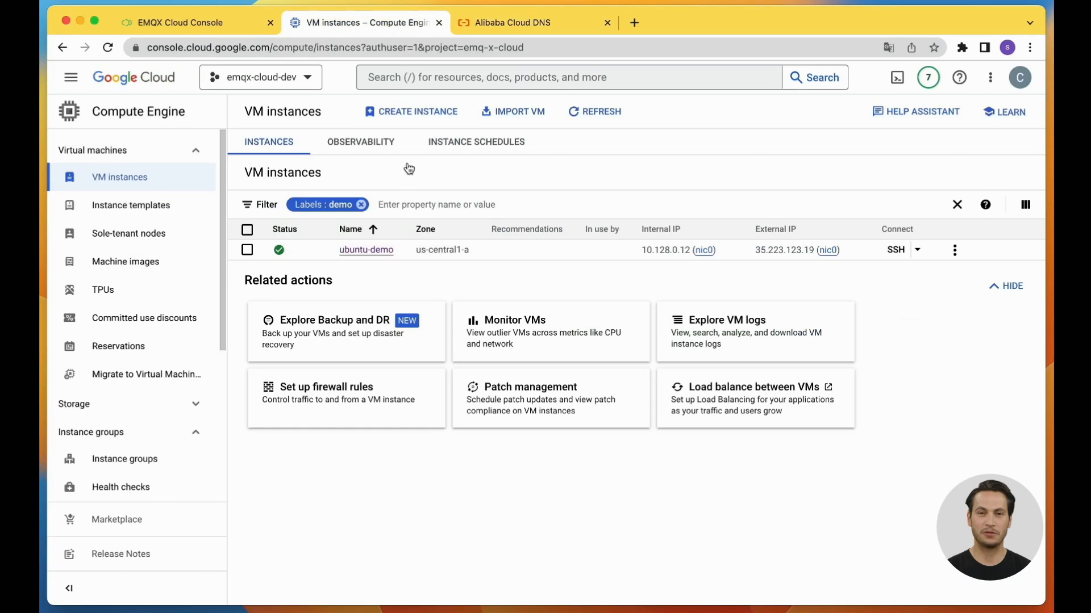
{"action": "left_click", "coordinate": [595, 112]}
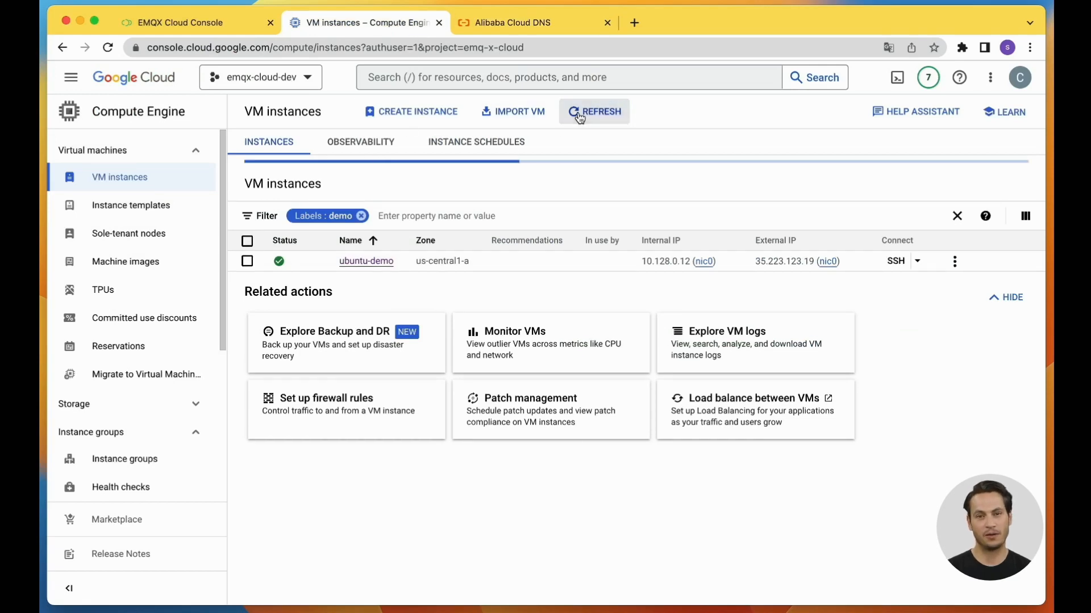
{"action": "left_click", "coordinate": [594, 112]}
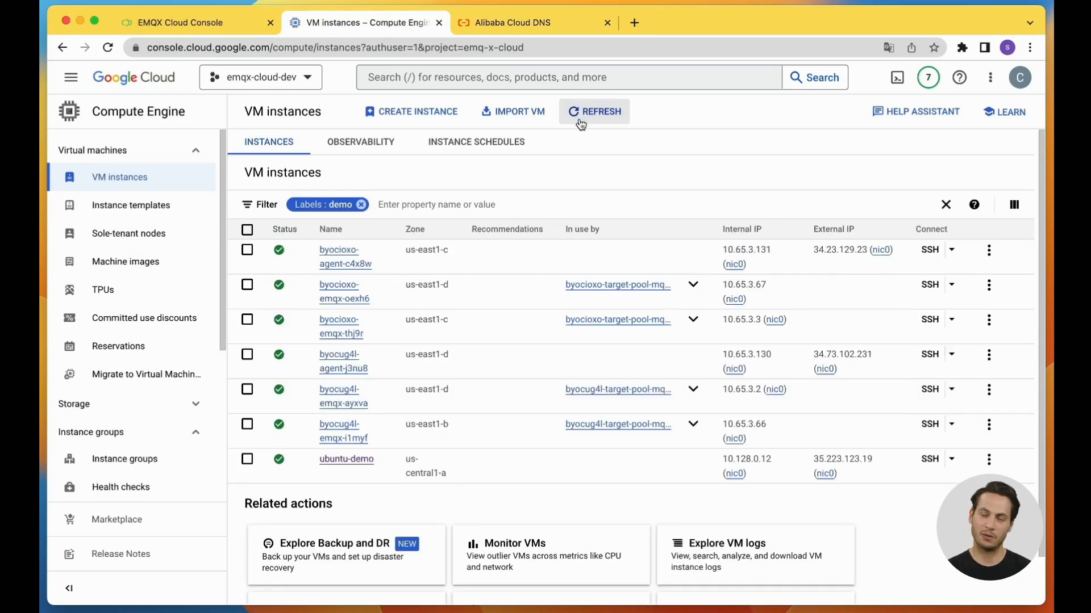
{"action": "left_click", "coordinate": [351, 230]}
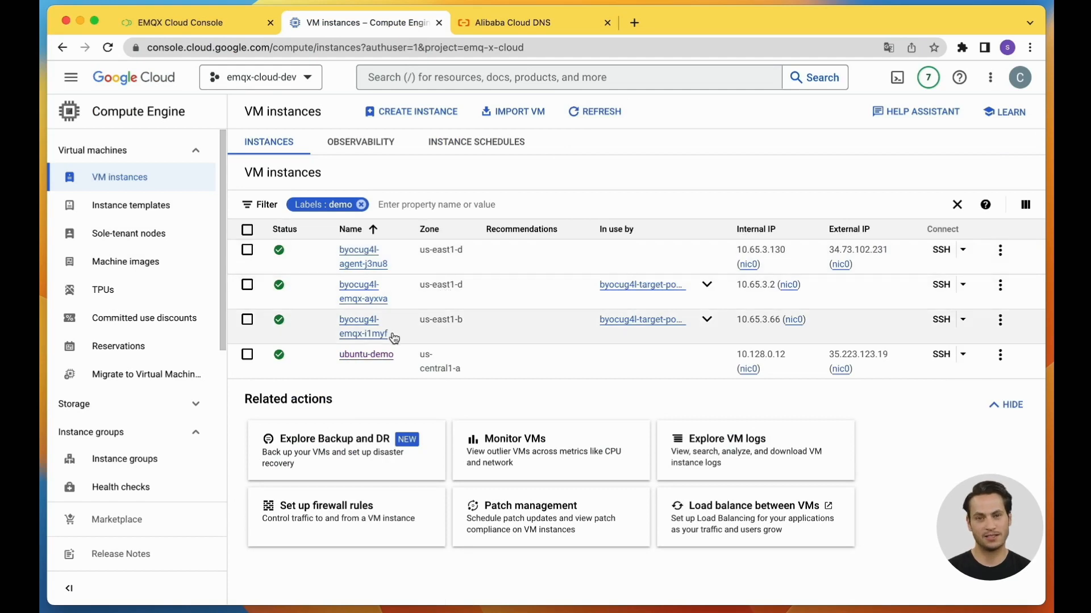
{"action": "mouse_move", "coordinate": [362, 257]}
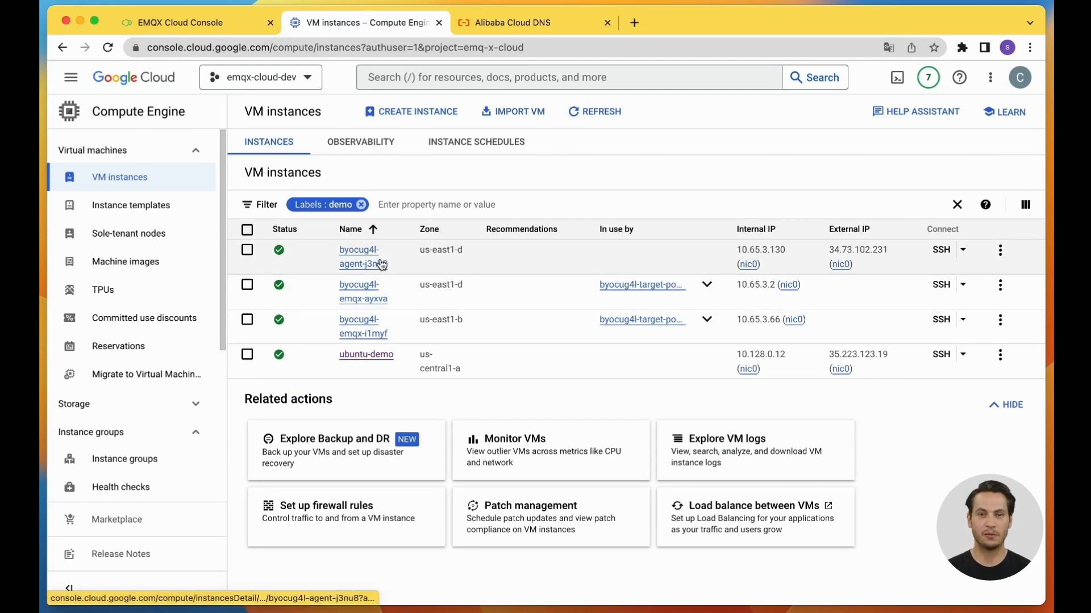
{"action": "mouse_move", "coordinate": [376, 333]}
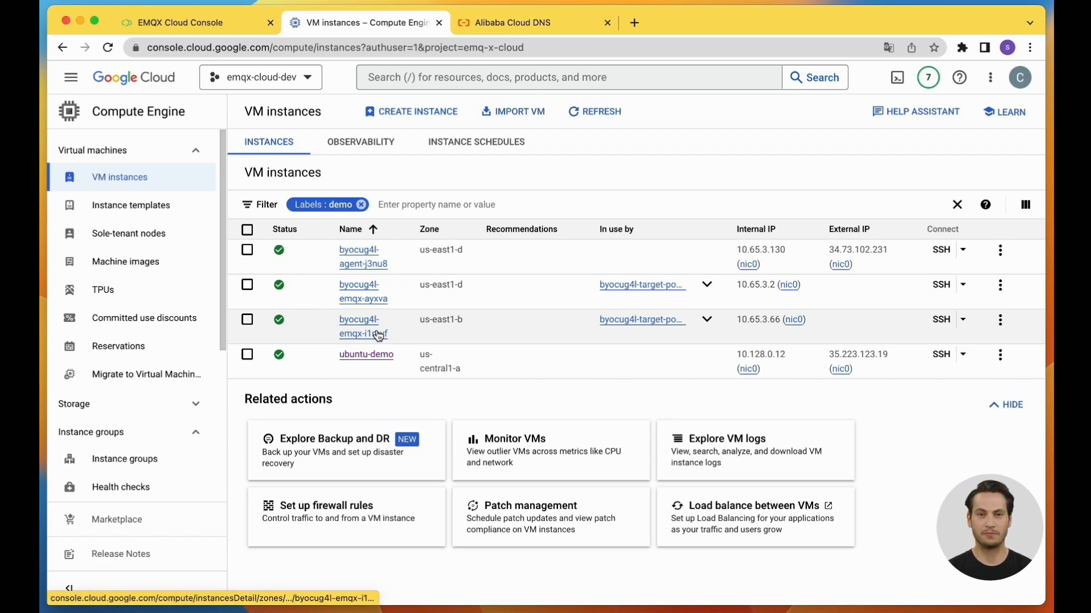
{"action": "left_click", "coordinate": [197, 22]}
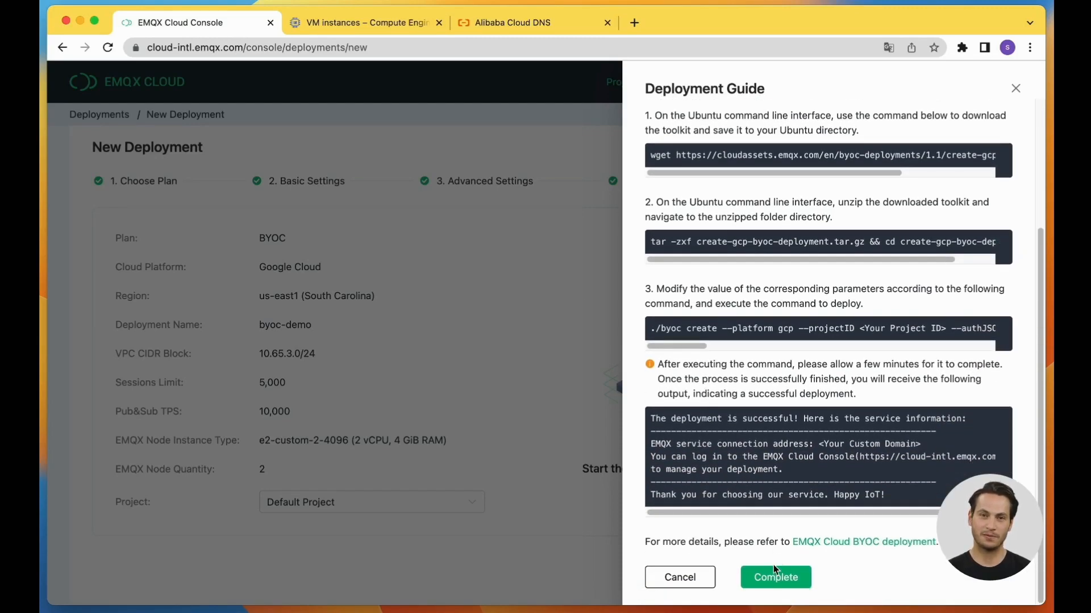
Complete the Deployment Guide and acknowledge the deployment management tip.
{"action": "left_click", "coordinate": [775, 578]}
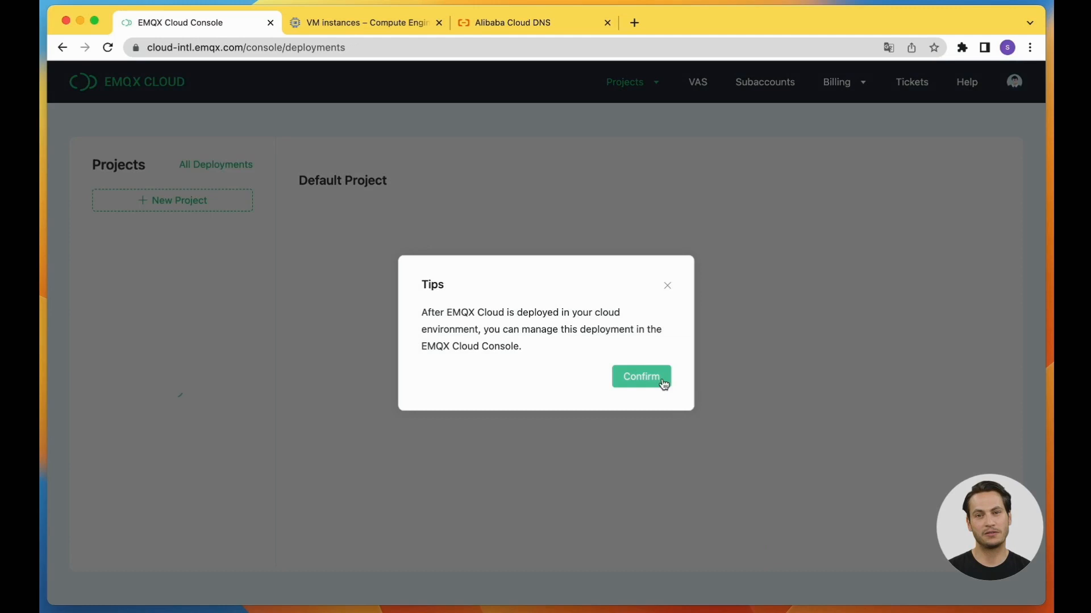
{"action": "left_click", "coordinate": [640, 376]}
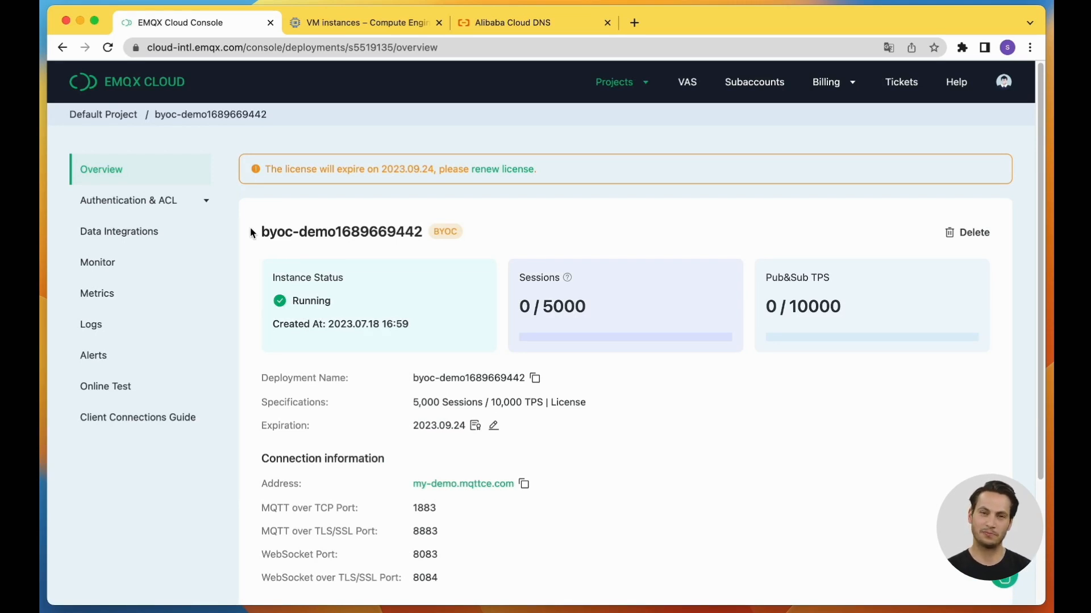
Add user emqx under Authentication & ACL, then return to the overview.
{"action": "left_click", "coordinate": [128, 201]}
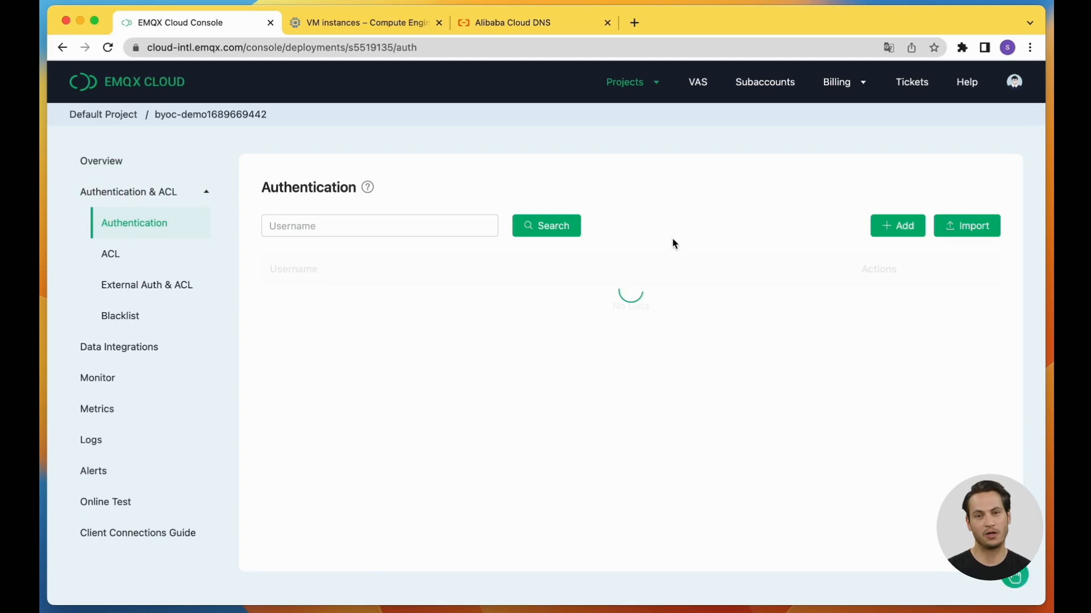
{"action": "left_click", "coordinate": [897, 226]}
{"action": "type", "text": "emqx"}
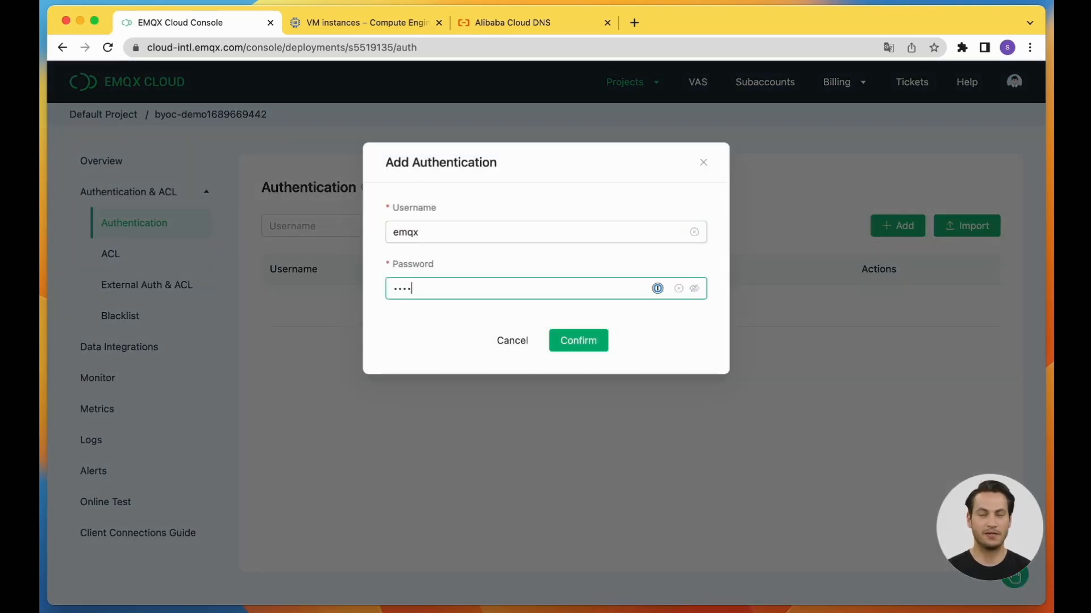
{"action": "left_click", "coordinate": [577, 341]}
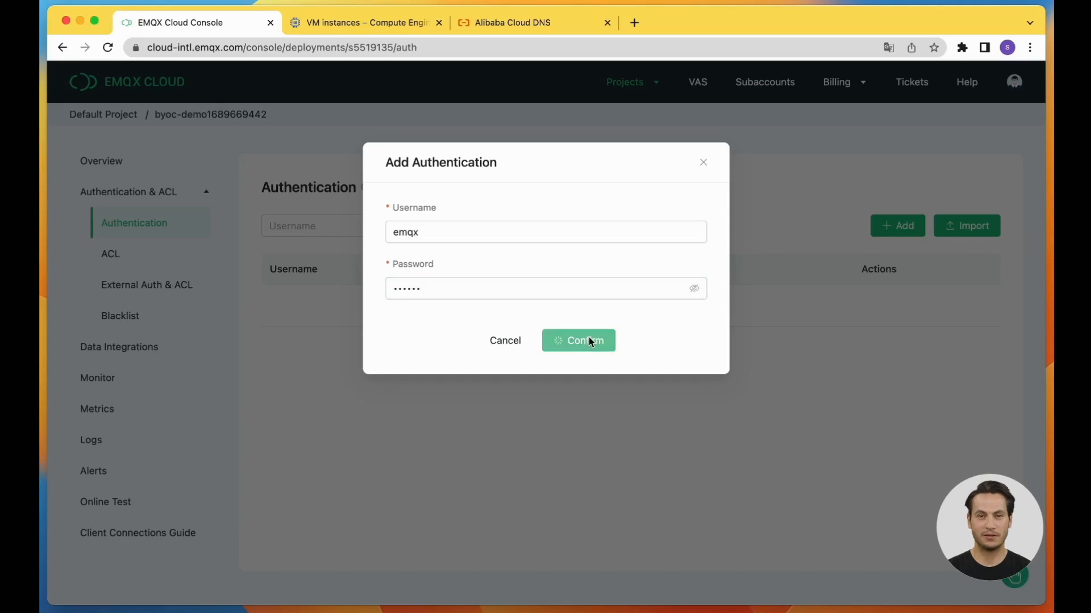
{"action": "left_click", "coordinate": [578, 341]}
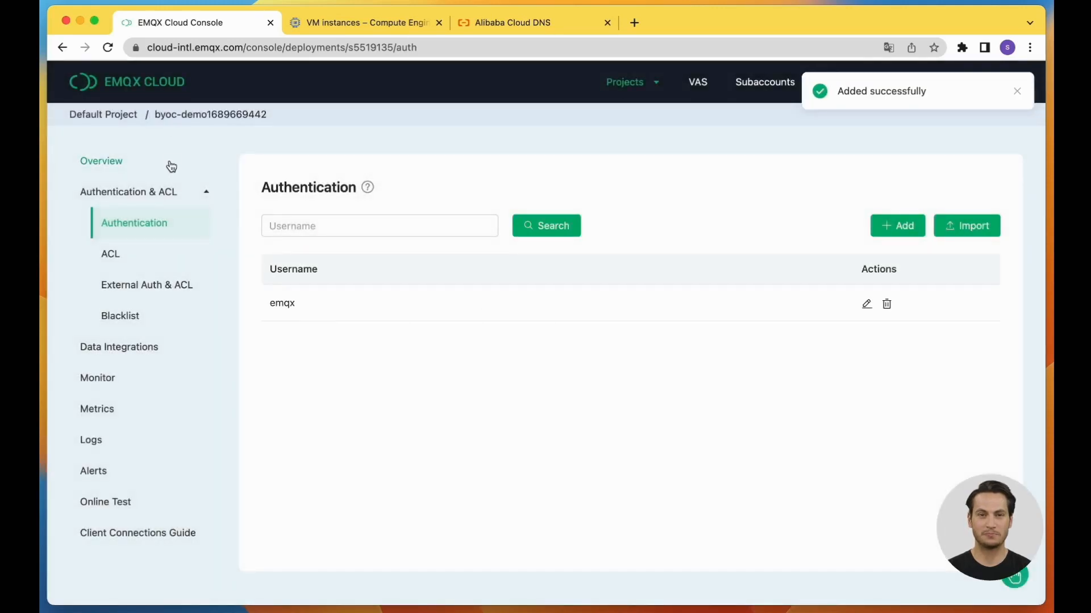
{"action": "left_click", "coordinate": [101, 161]}
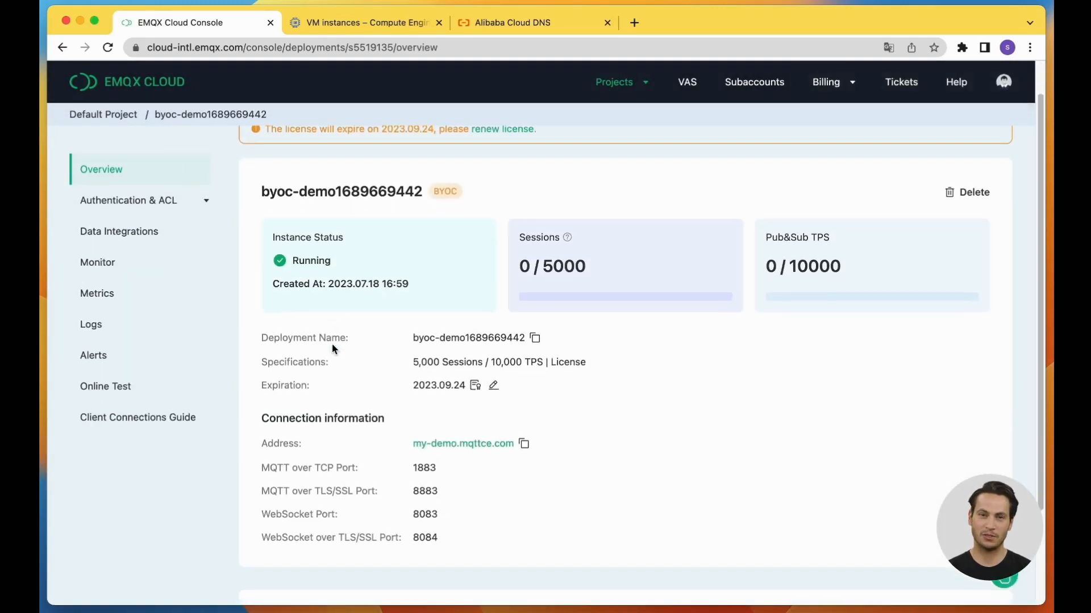
Copy the deployment address my-demo.mqttce.com from Connection information.
{"action": "scroll", "scroll_direction": "down", "scroll_amount": 3}
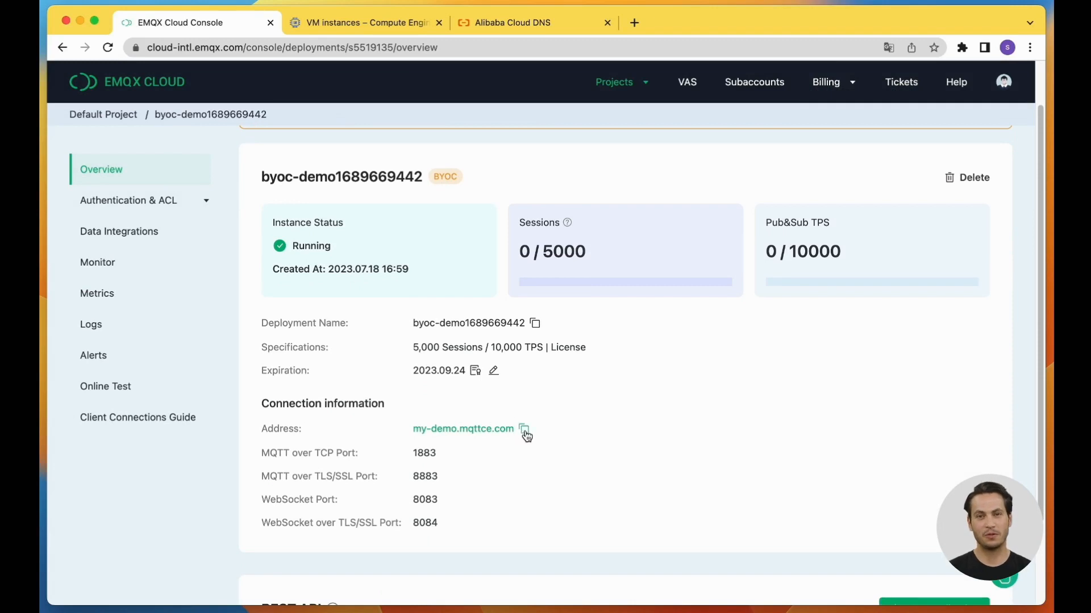
{"action": "left_click", "coordinate": [524, 428]}
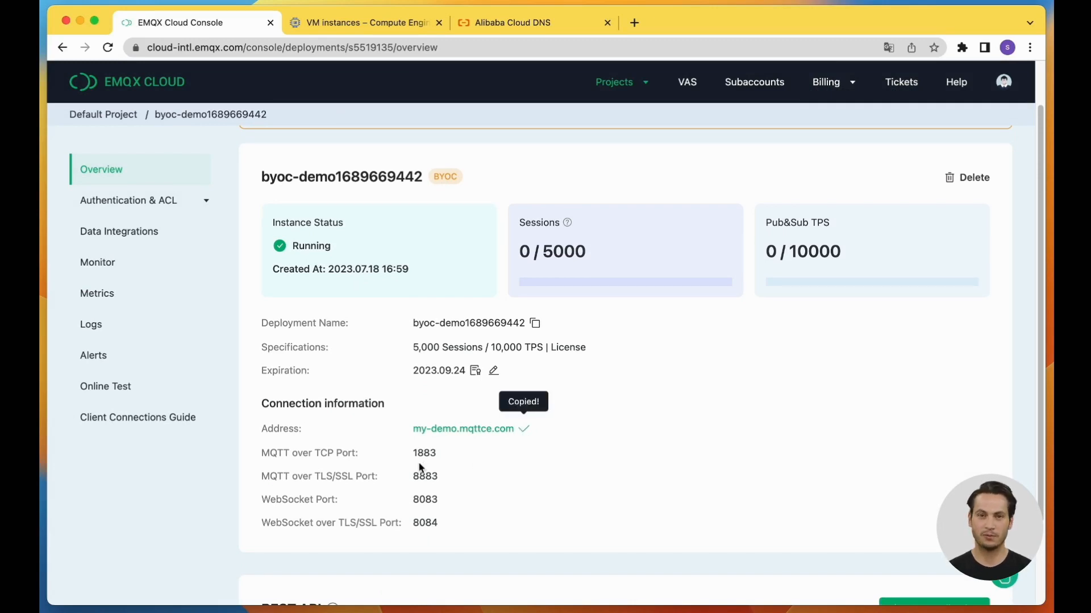
{"action": "double_click", "coordinate": [424, 476]}
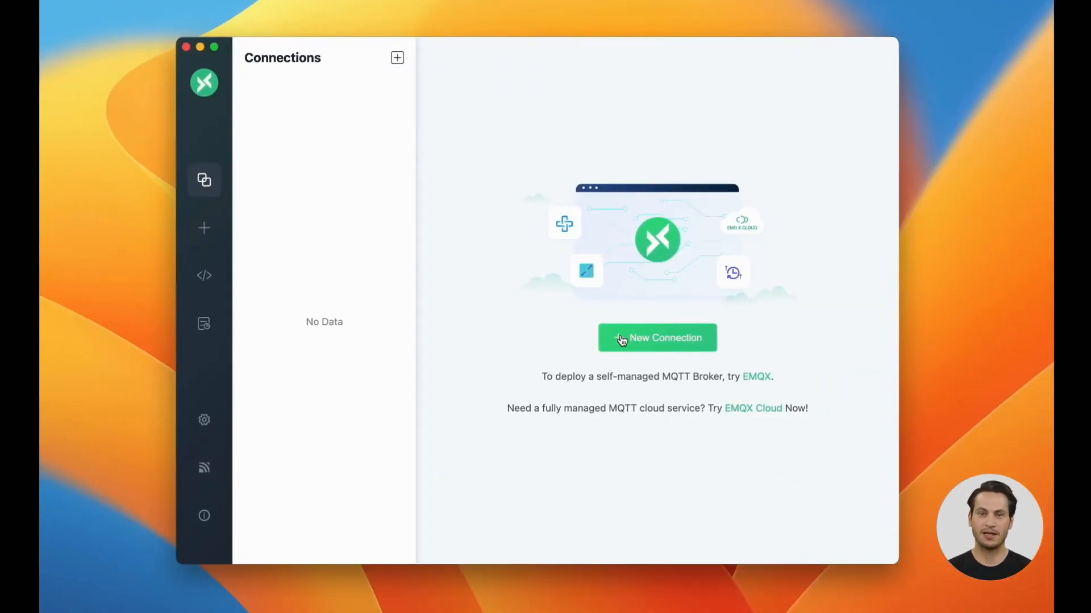
Create MQTTX connection 'test' to mqtts://my-demo.mqttce.com:8883 with username emqx.
{"action": "left_click", "coordinate": [657, 338]}
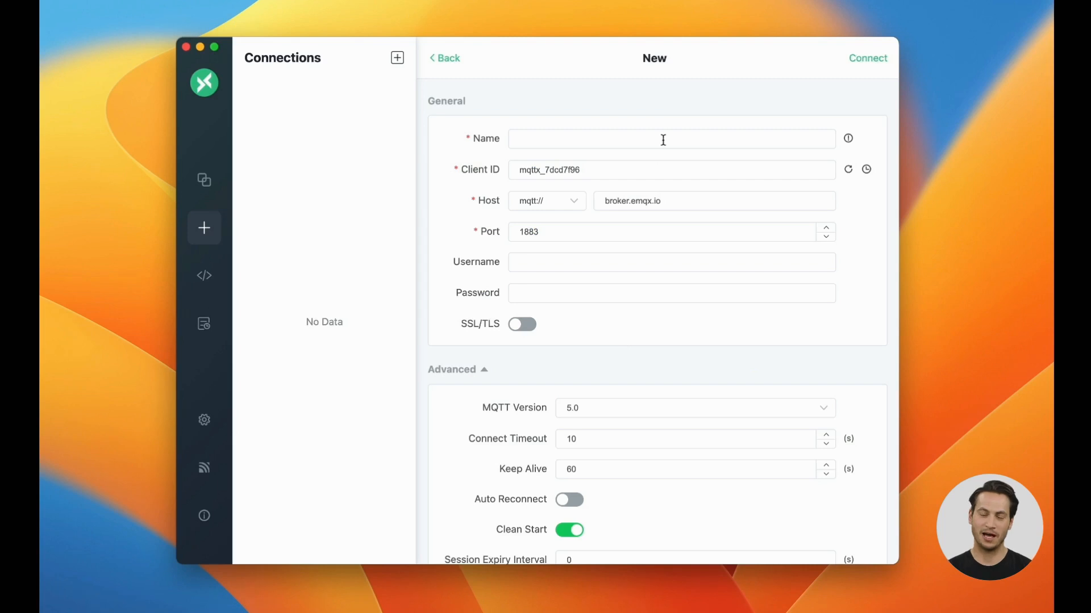
{"action": "type", "text": "test"}
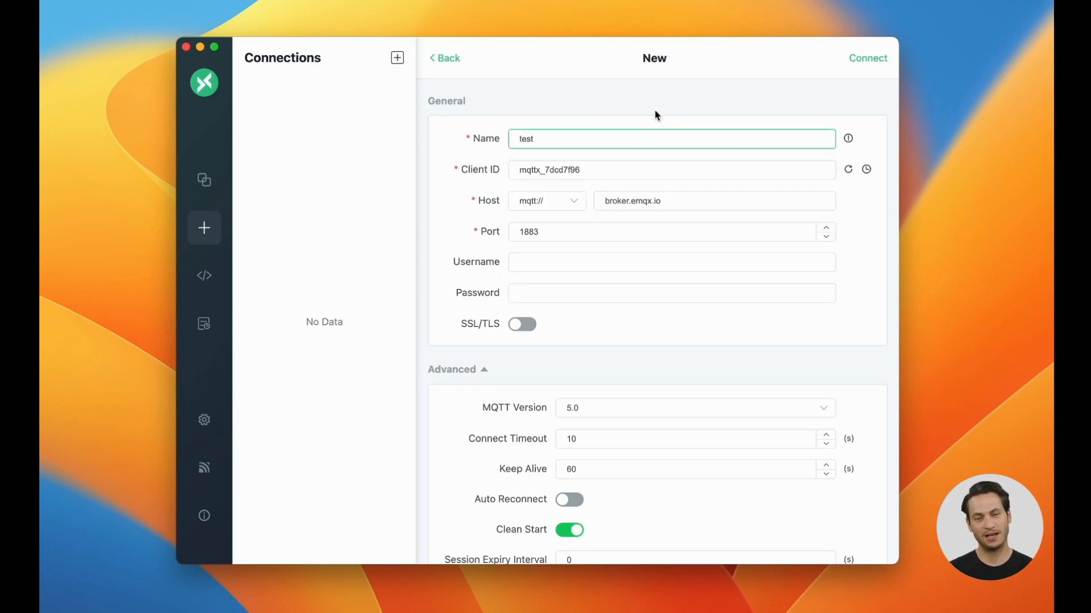
{"action": "left_click", "coordinate": [546, 201]}
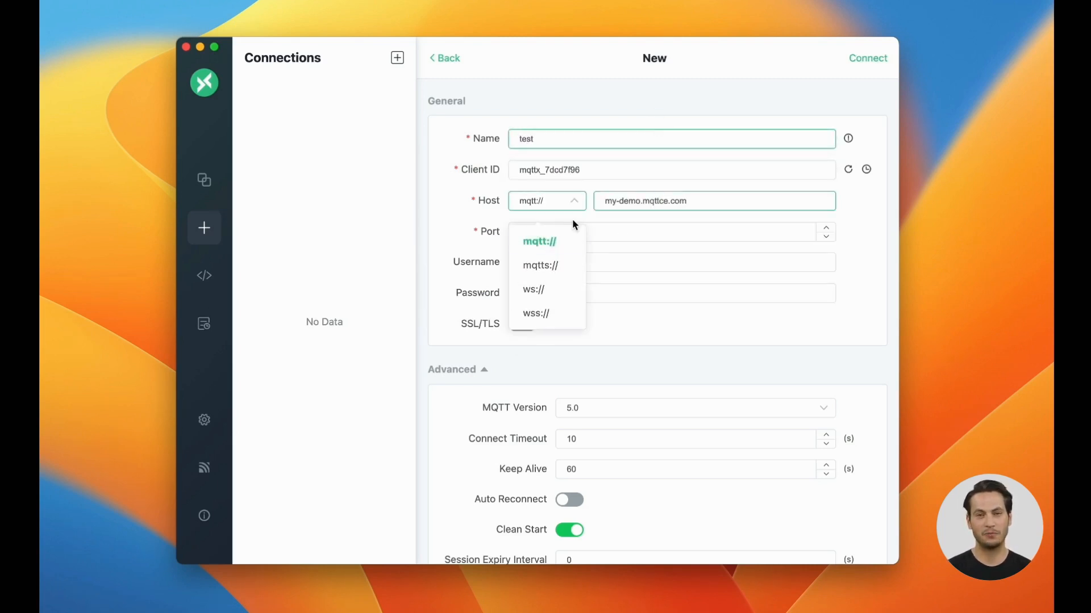
{"action": "left_click", "coordinate": [539, 265]}
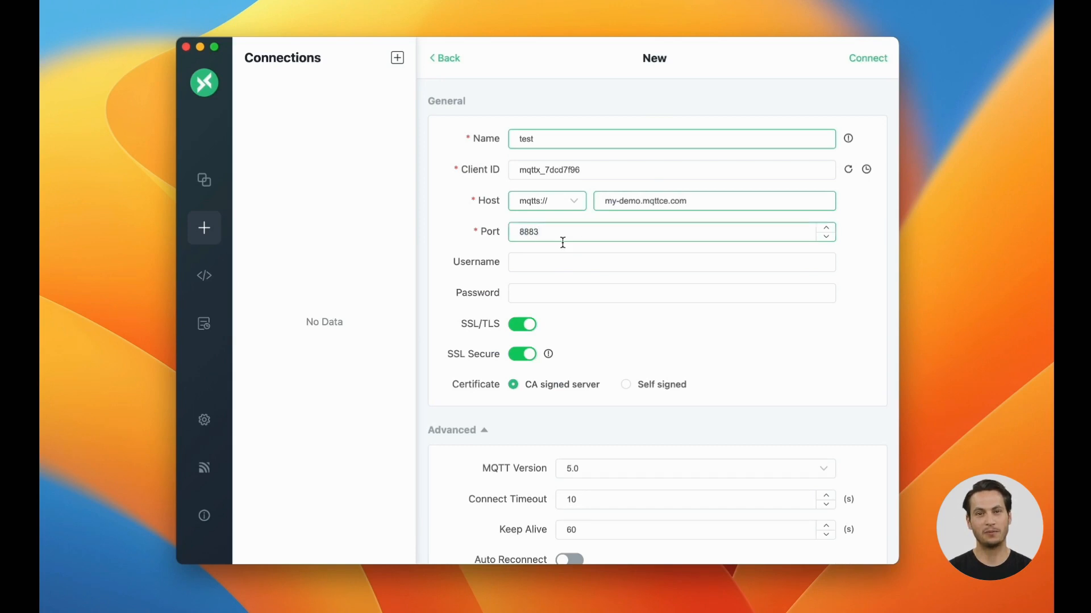
{"action": "type", "text": "emqx"}
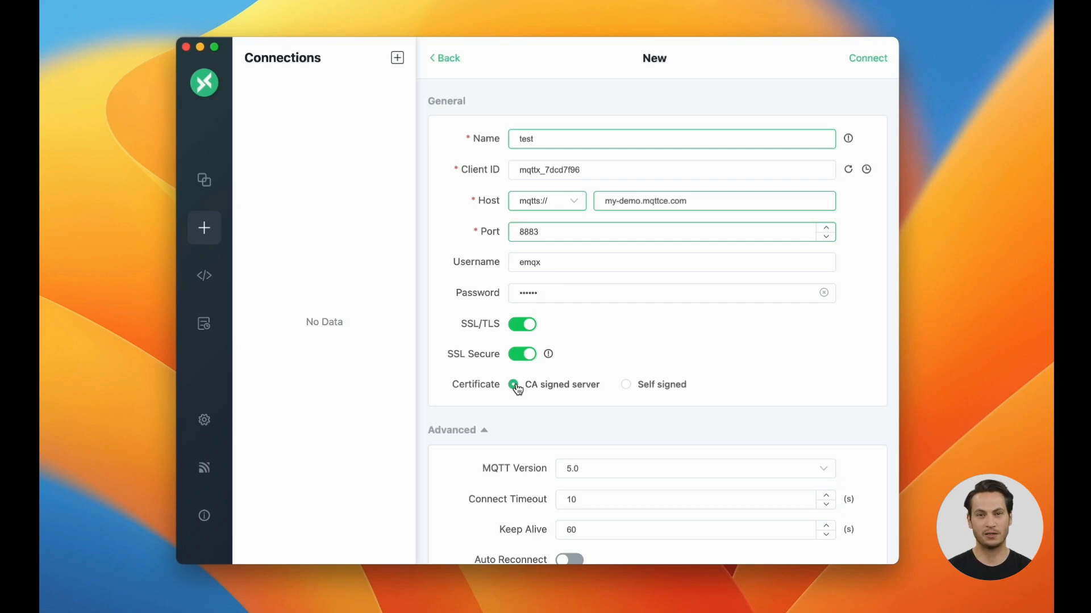
{"action": "left_click", "coordinate": [867, 58]}
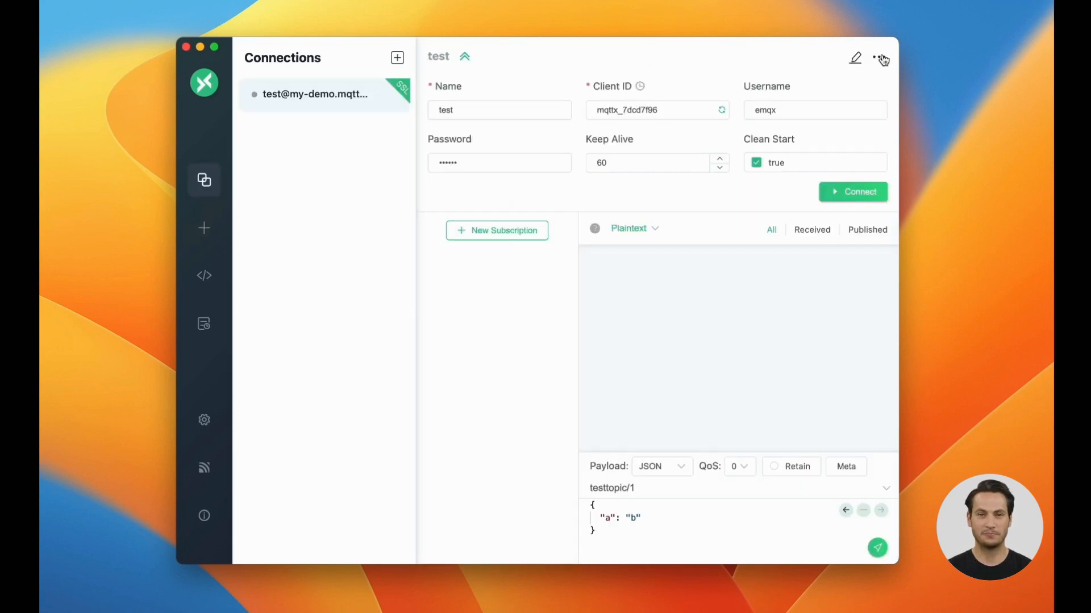
Connect 'test' and publish the JSON payload {"a": "b"} to testtopic/1.
{"action": "left_click", "coordinate": [852, 192]}
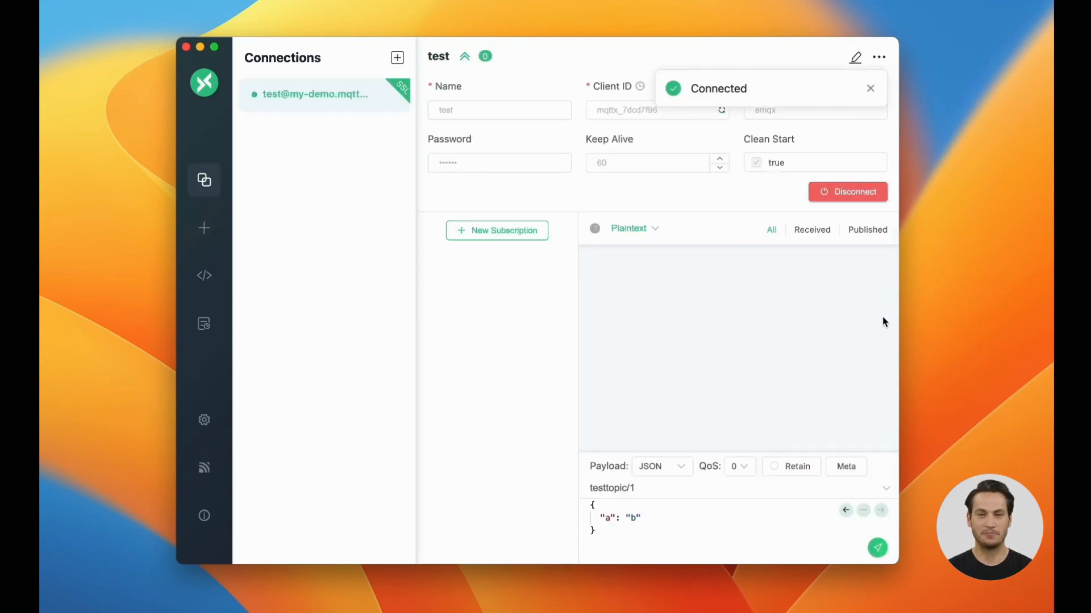
{"action": "left_click", "coordinate": [464, 56]}
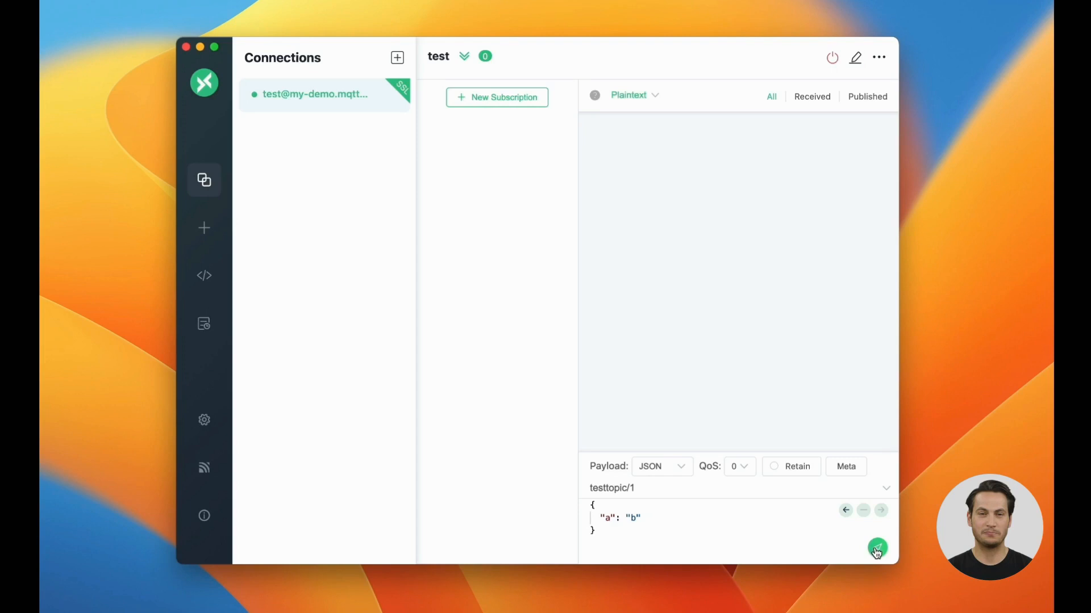
{"action": "left_click", "coordinate": [877, 549]}
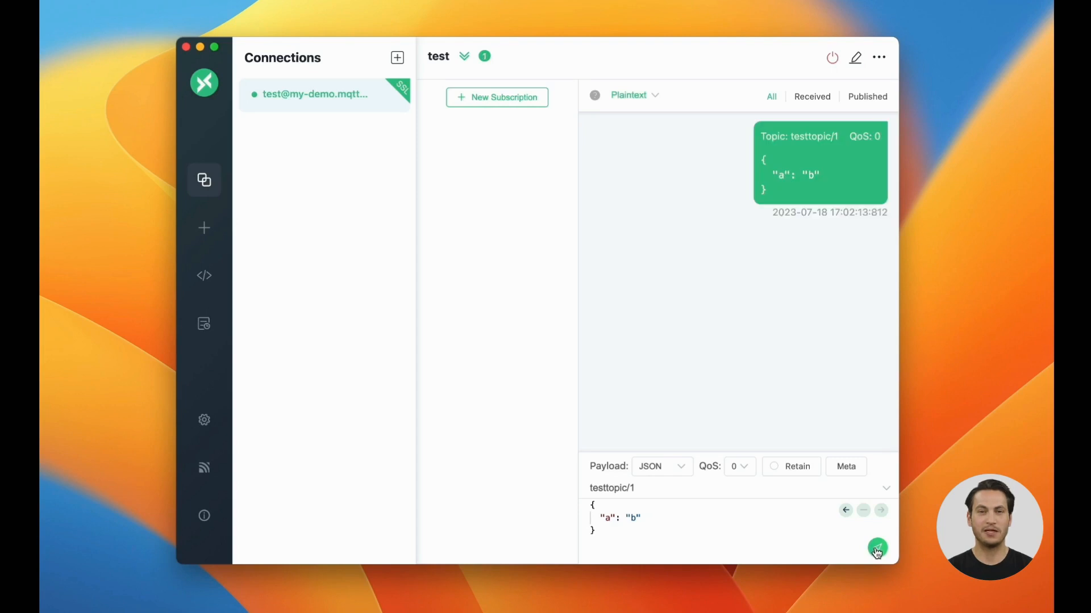